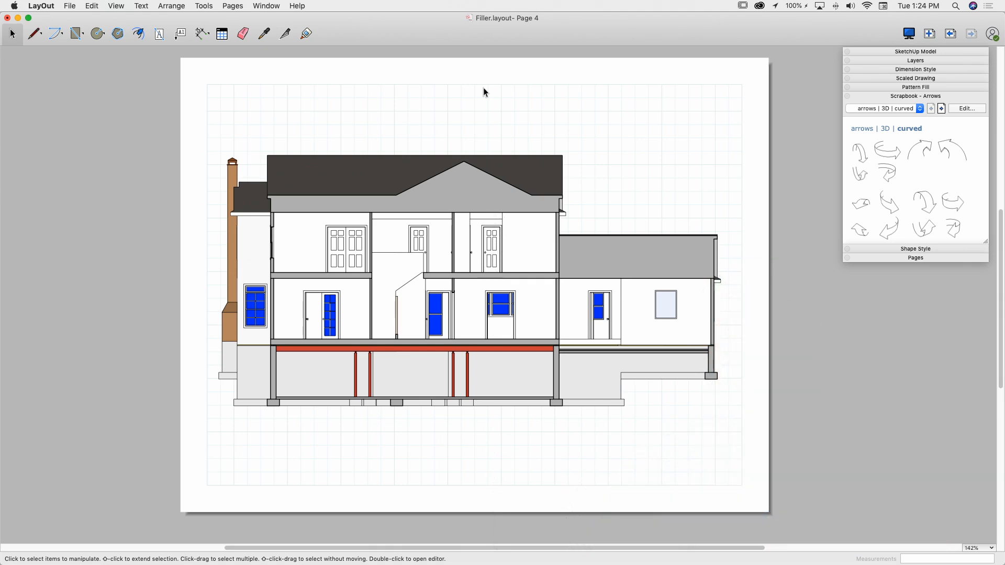
mouse_move(355, 197)
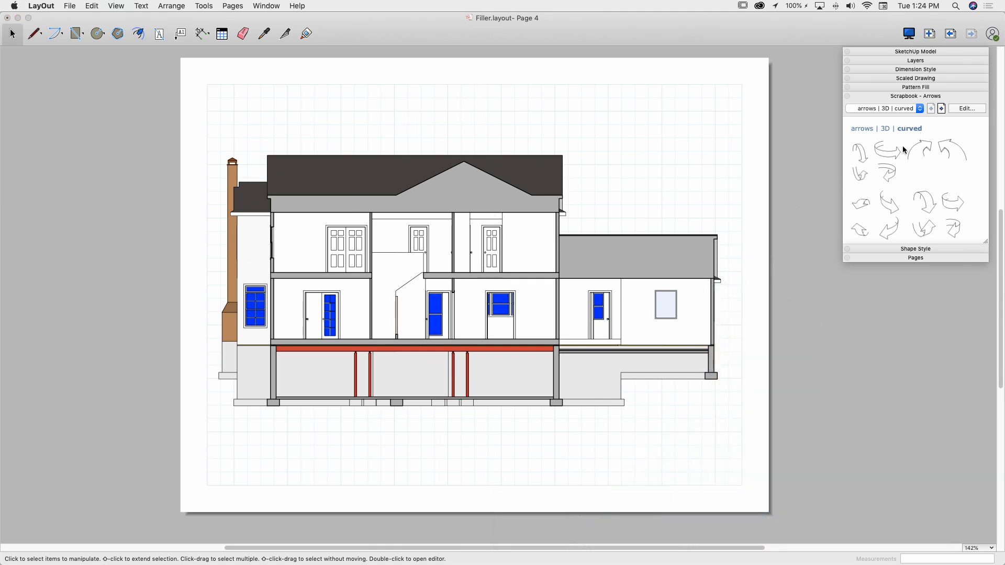
mouse_move(676, 150)
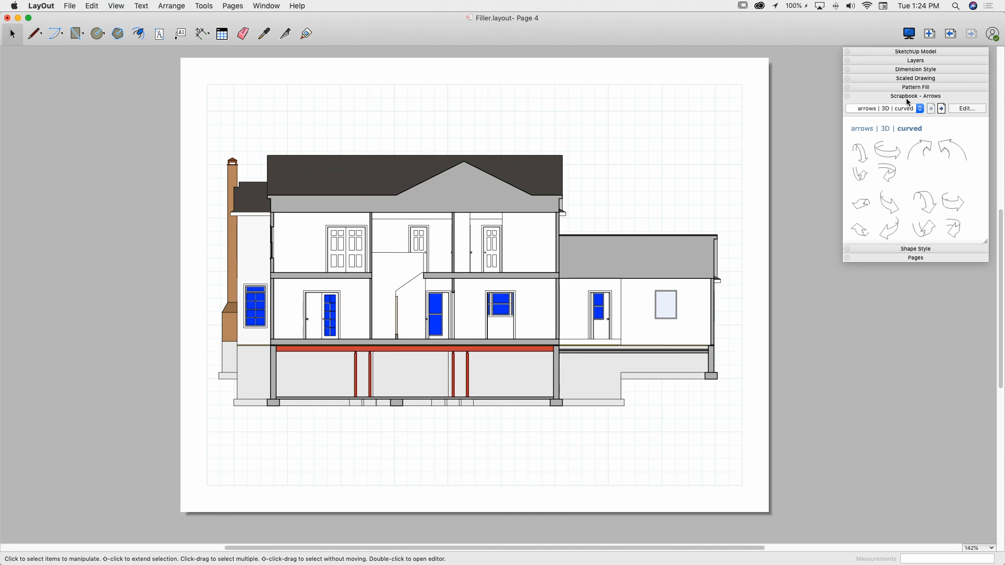
mouse_move(902, 107)
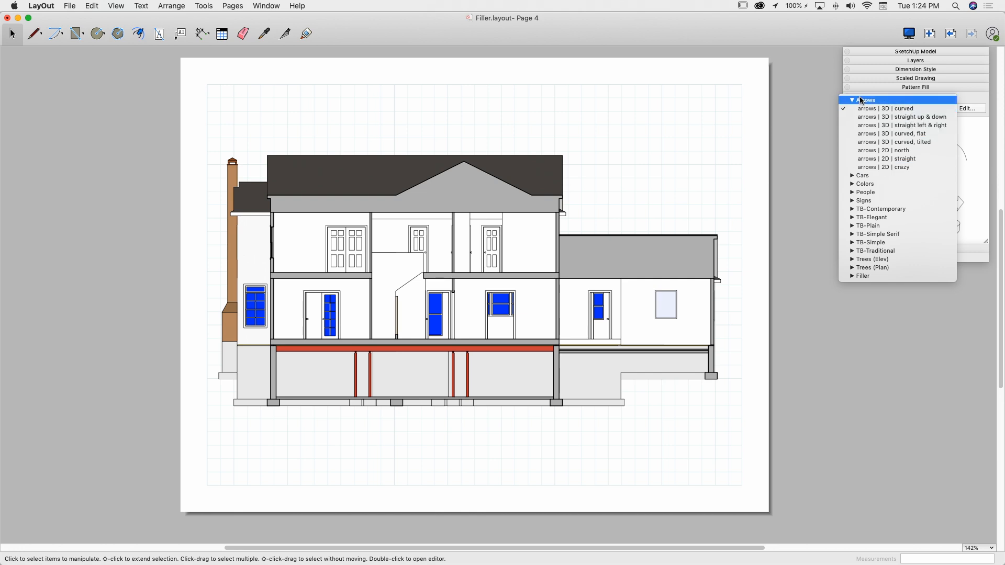
mouse_move(885, 108)
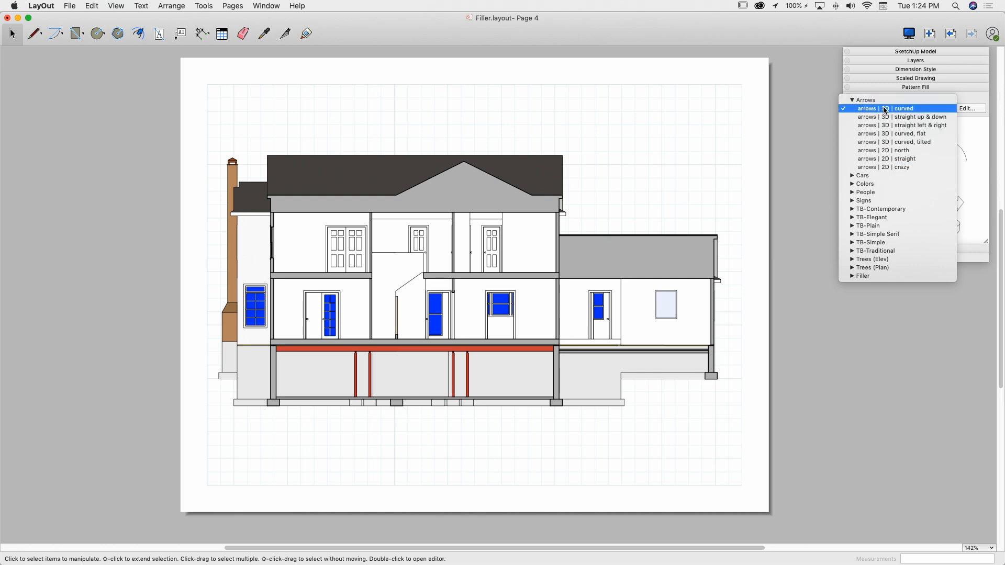
mouse_move(900, 125)
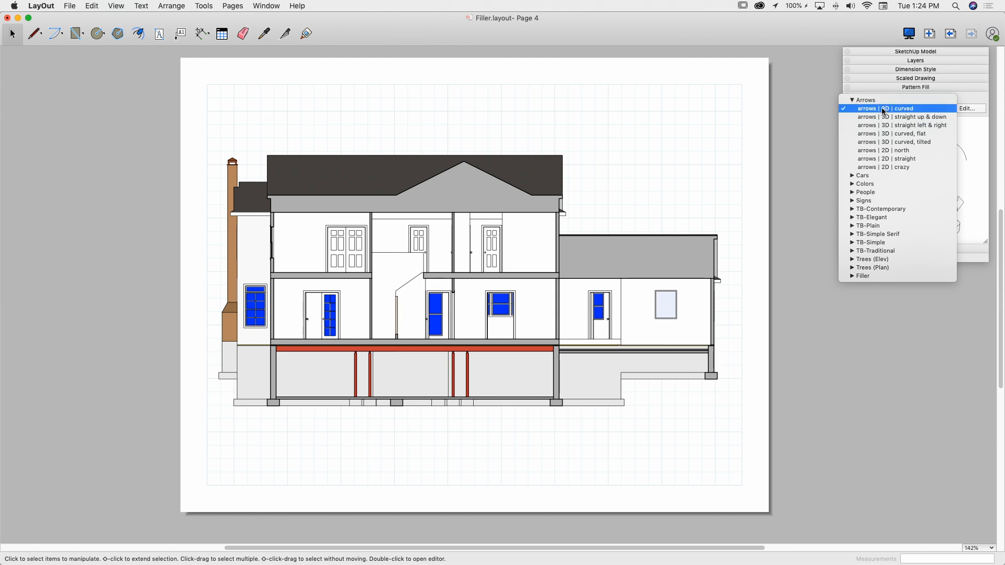
mouse_move(898, 134)
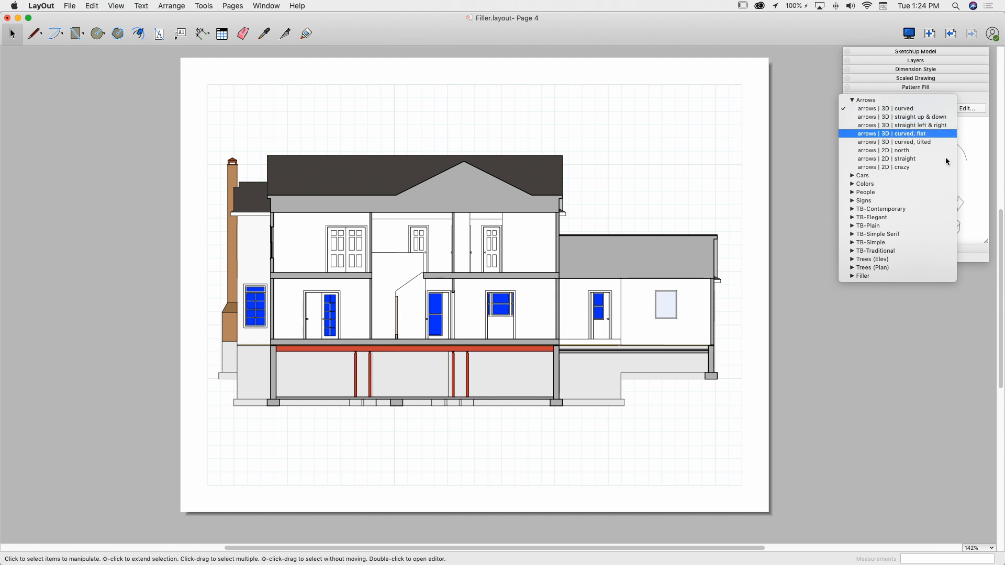
- Switch the scrapbook to the 3D straight up-and-down arrows, then reopen the scrapbook list
left_click(900, 116)
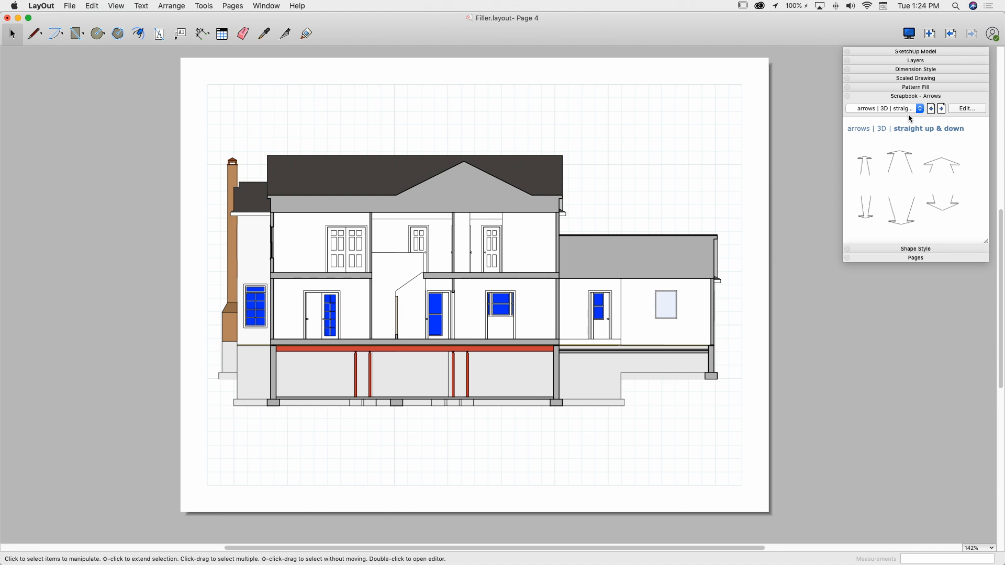
mouse_move(896, 220)
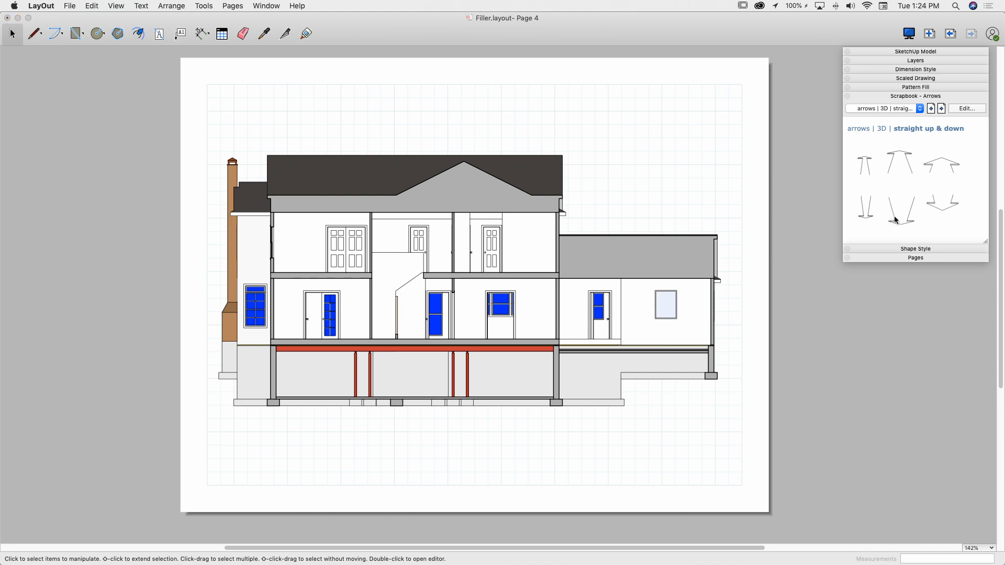
mouse_move(865, 166)
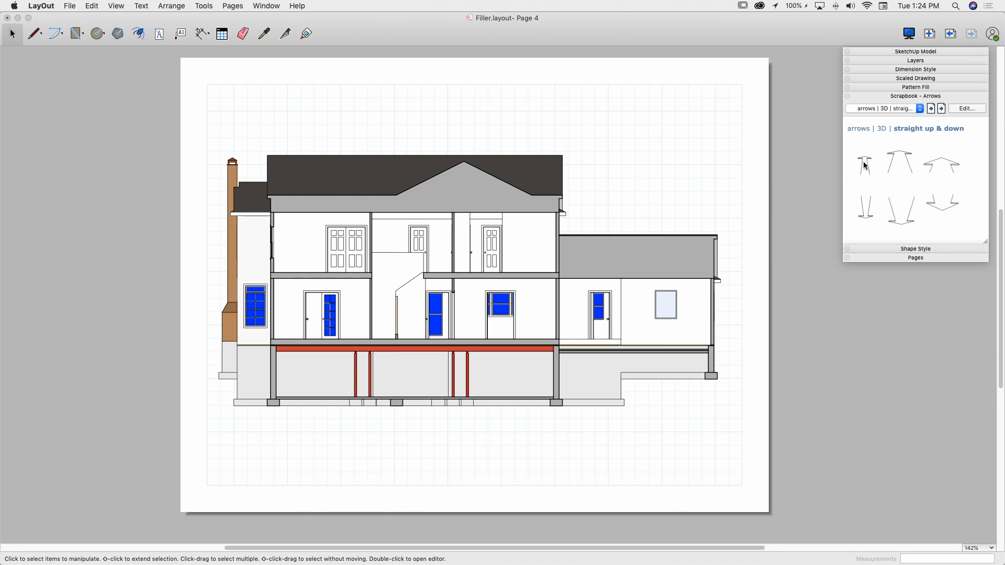
mouse_move(925, 165)
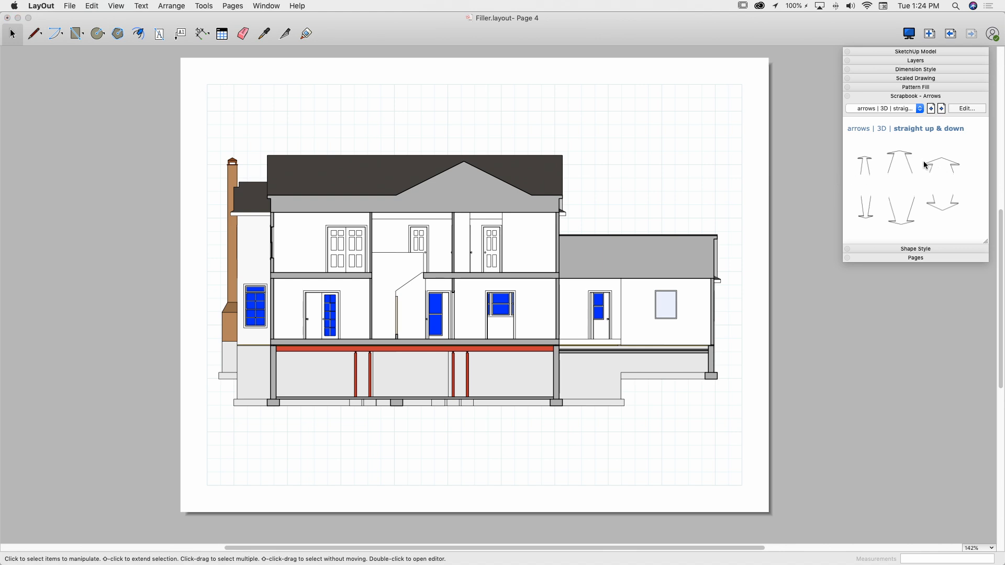
mouse_move(859, 176)
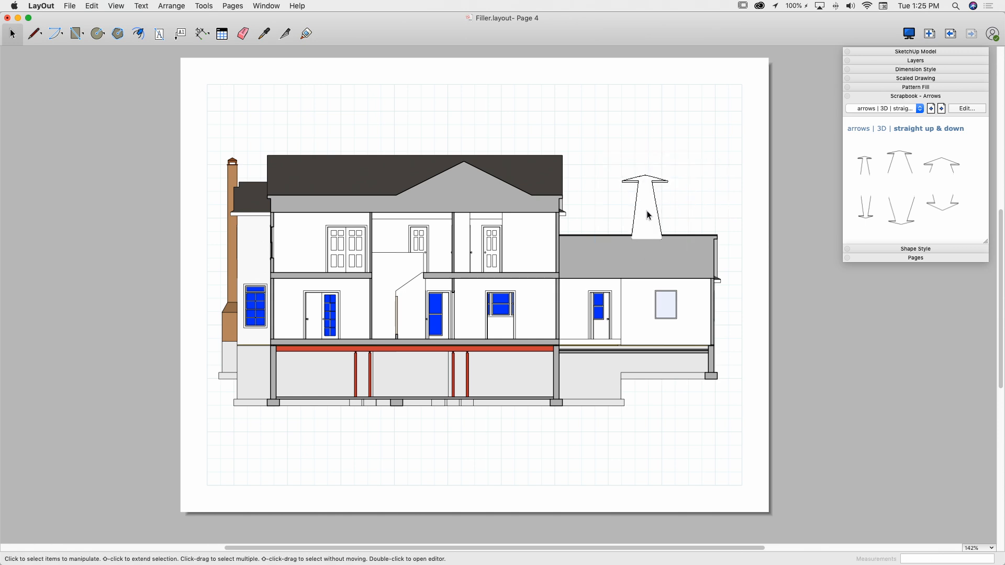
left_click(645, 205)
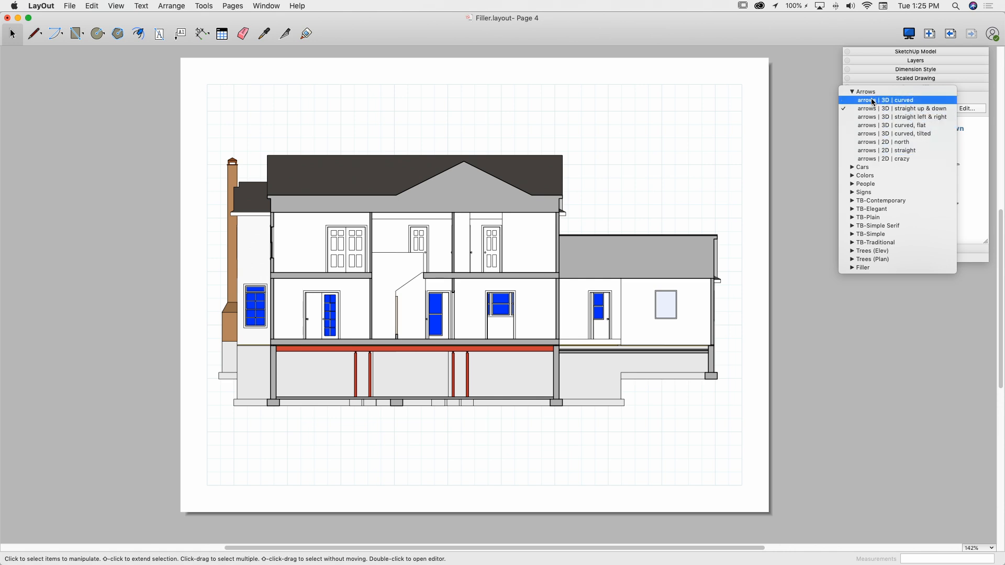
mouse_move(877, 226)
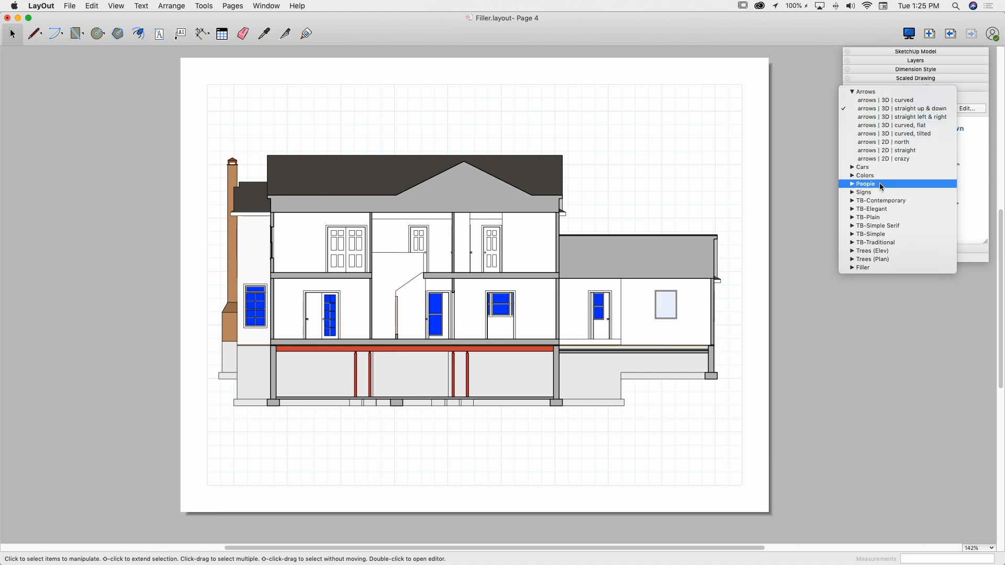
- Switch to the People scrapbook and show its Small English (Detailed) figures
left_click(866, 184)
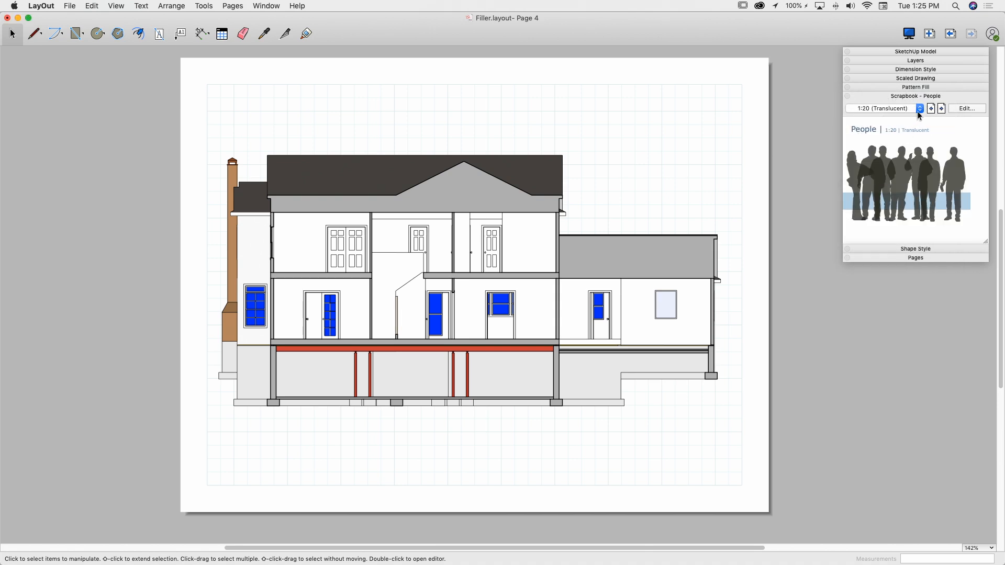
left_click(919, 108)
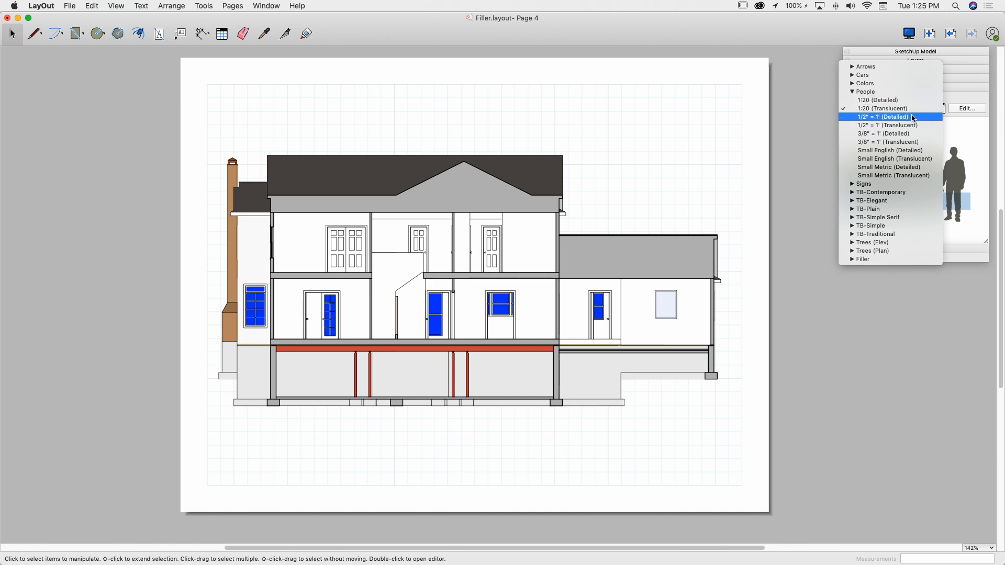
mouse_move(910, 134)
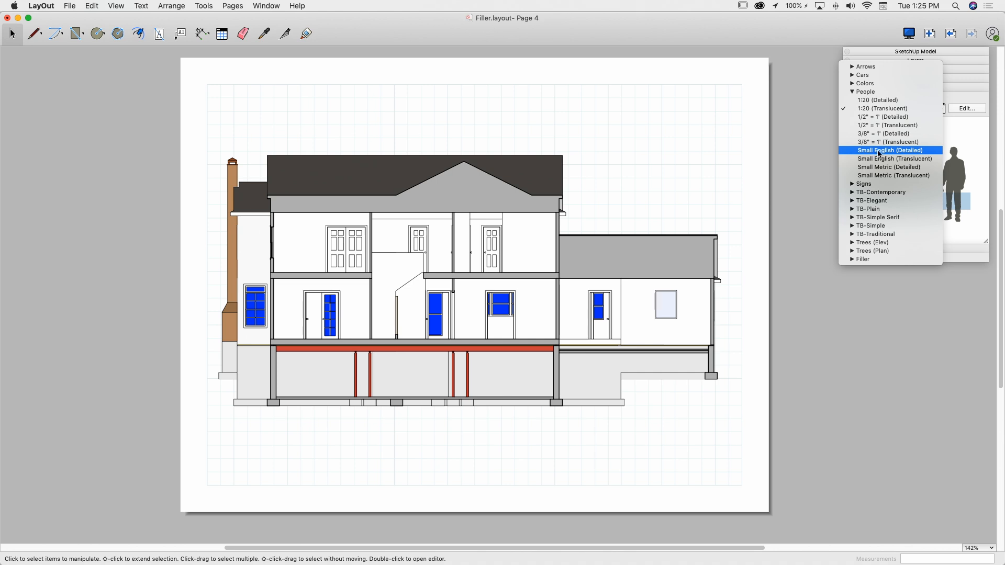
mouse_move(899, 152)
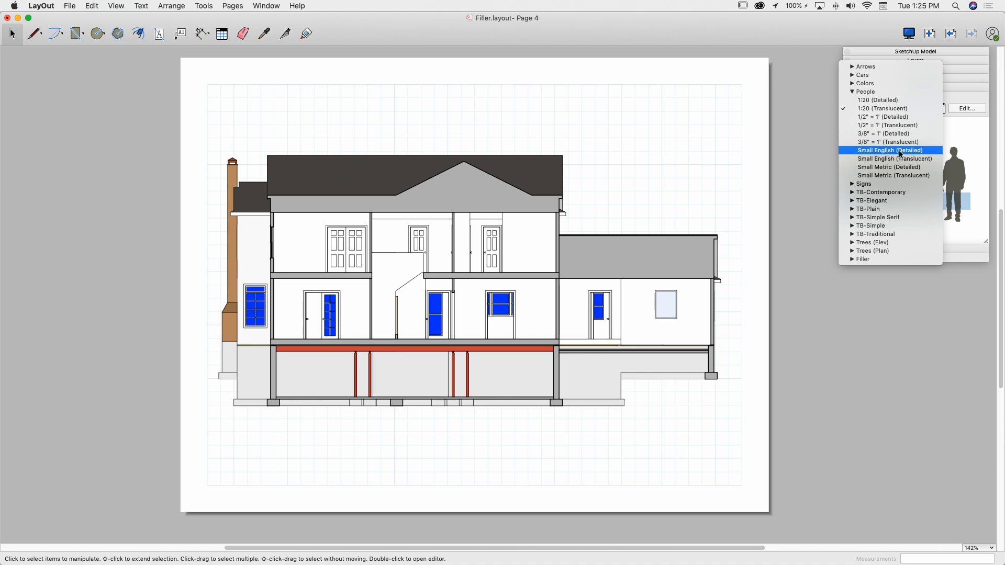
left_click(890, 151)
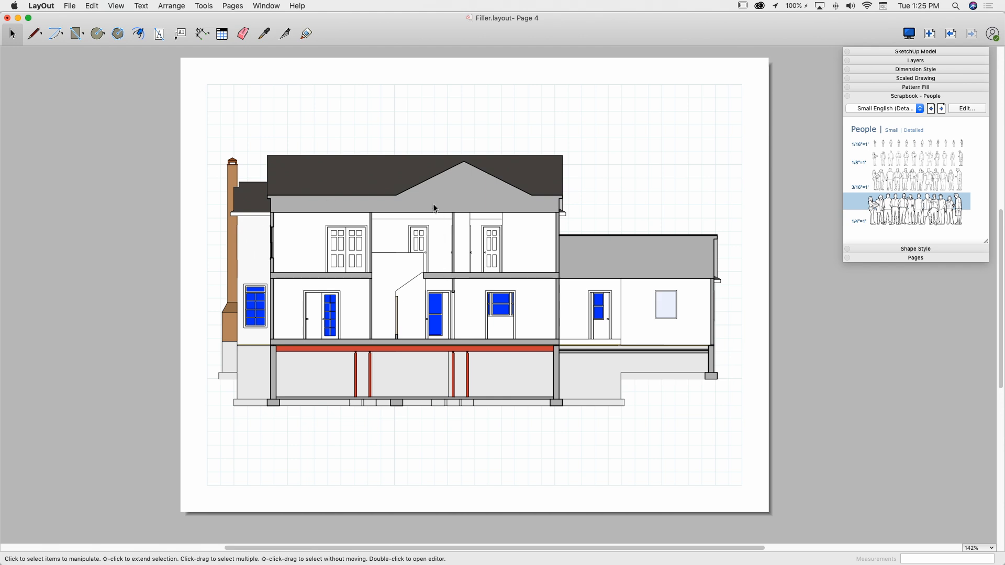
mouse_move(868, 165)
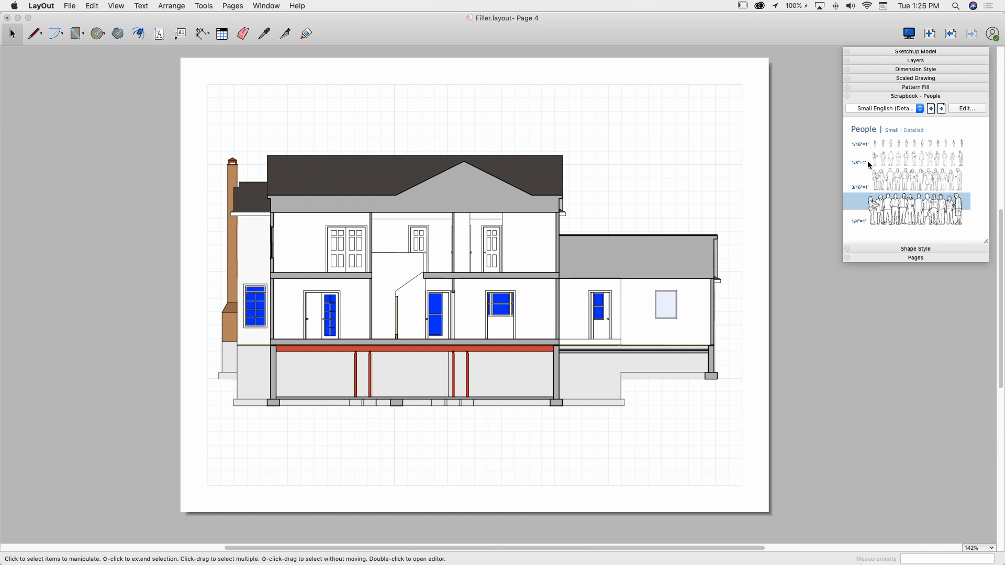
mouse_move(968, 166)
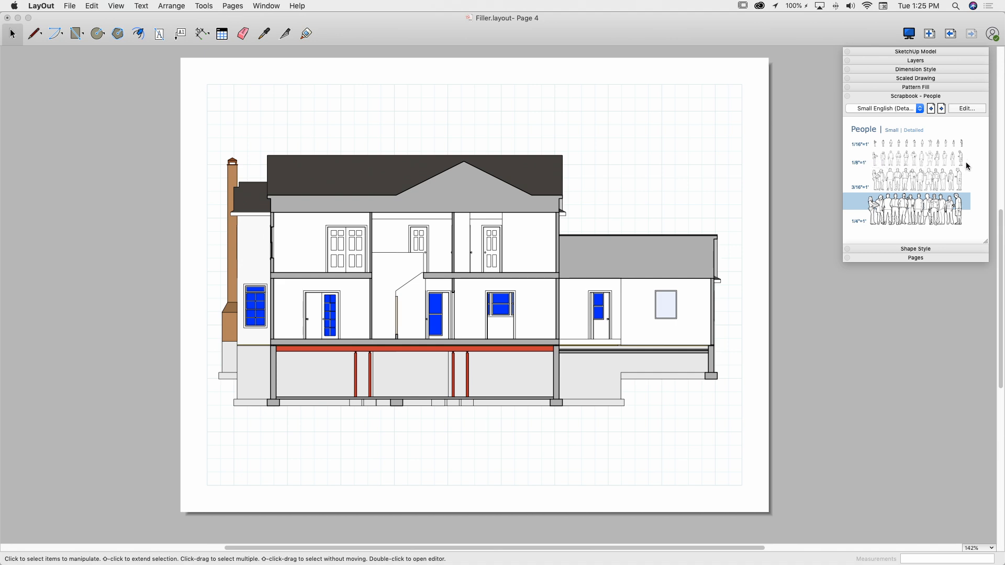
mouse_move(883, 164)
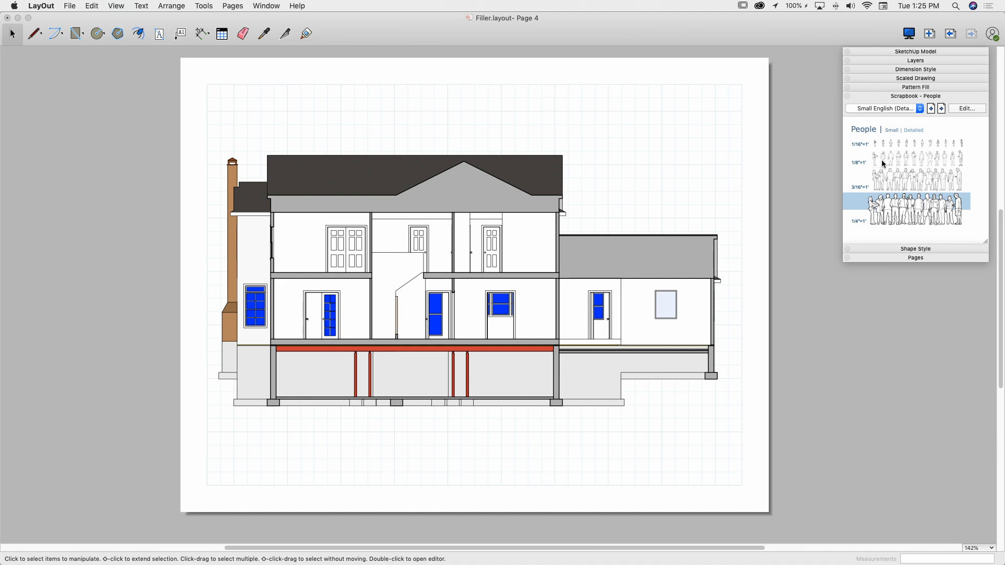
mouse_move(838, 161)
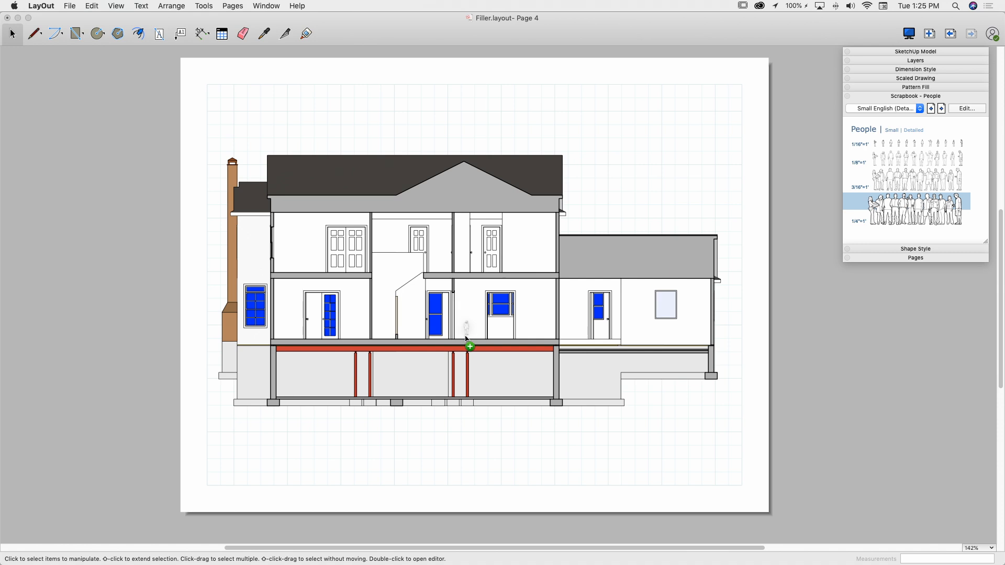
mouse_move(496, 350)
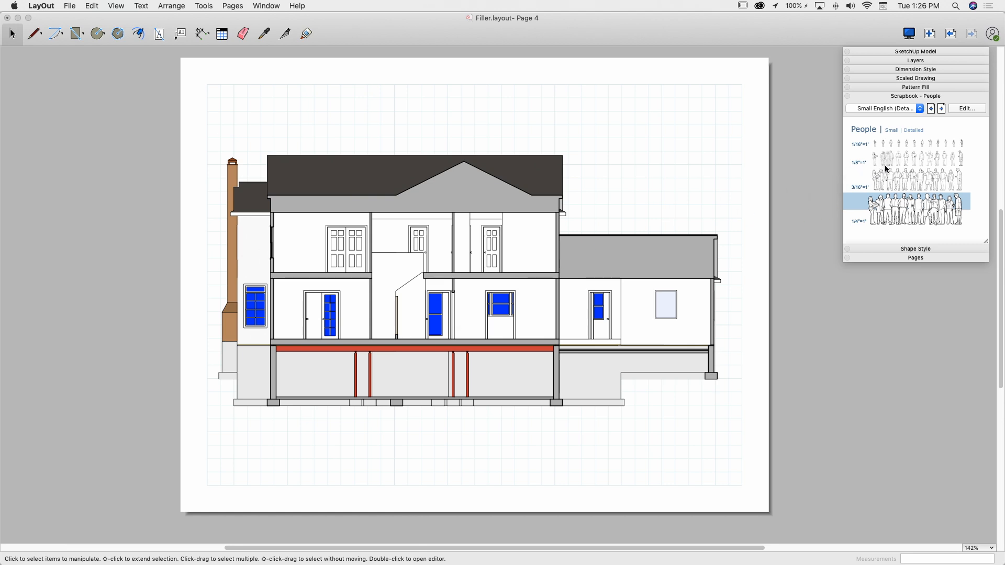
mouse_move(860, 171)
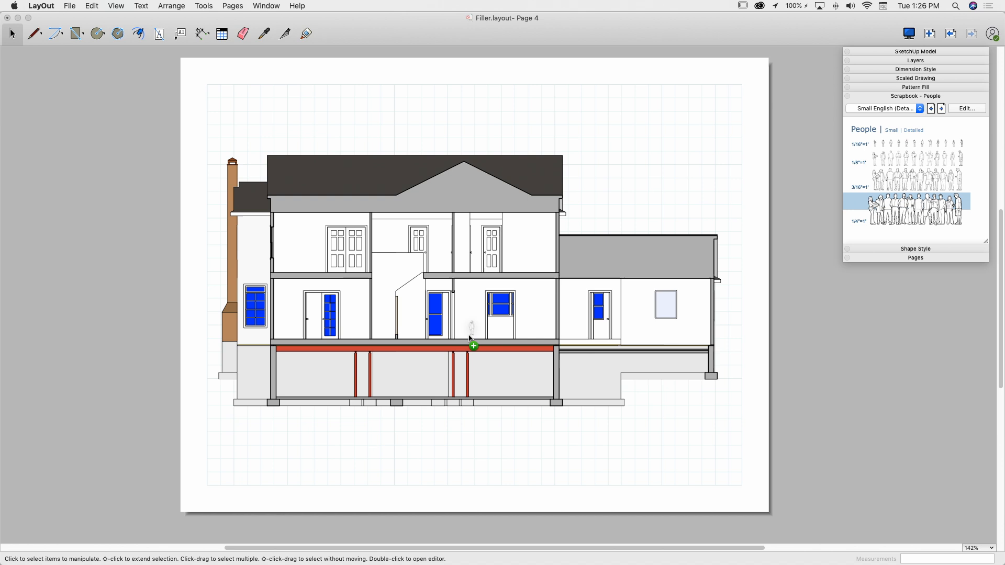
- Place a detailed person figure on the section's ground floor, then reselect it for resizing
left_click(473, 346)
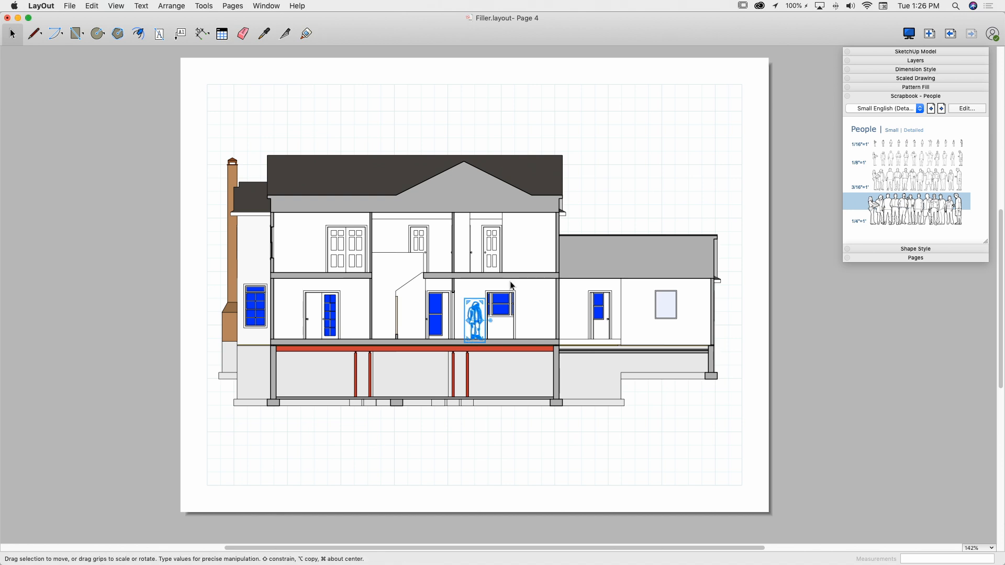
left_click(509, 286)
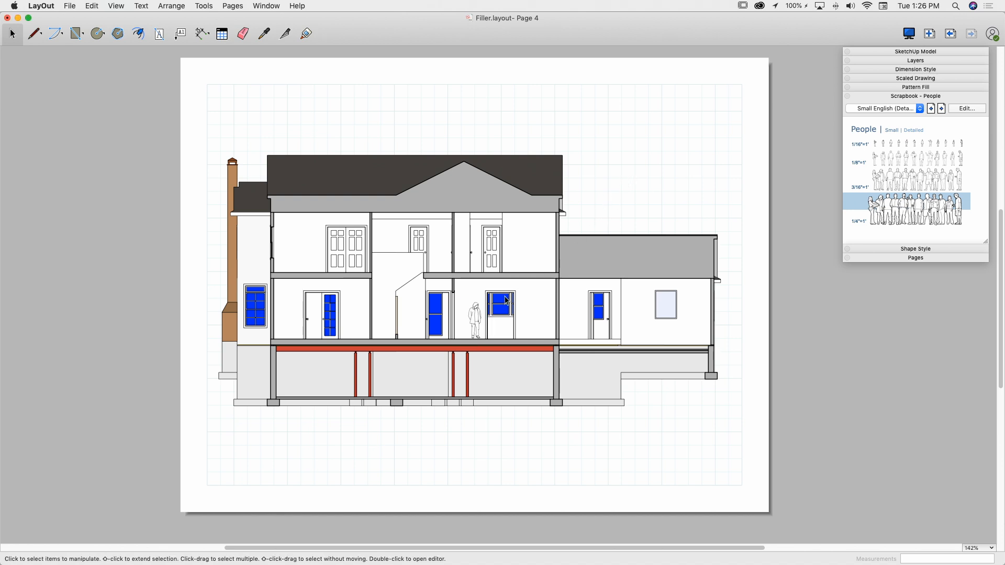
mouse_move(498, 308)
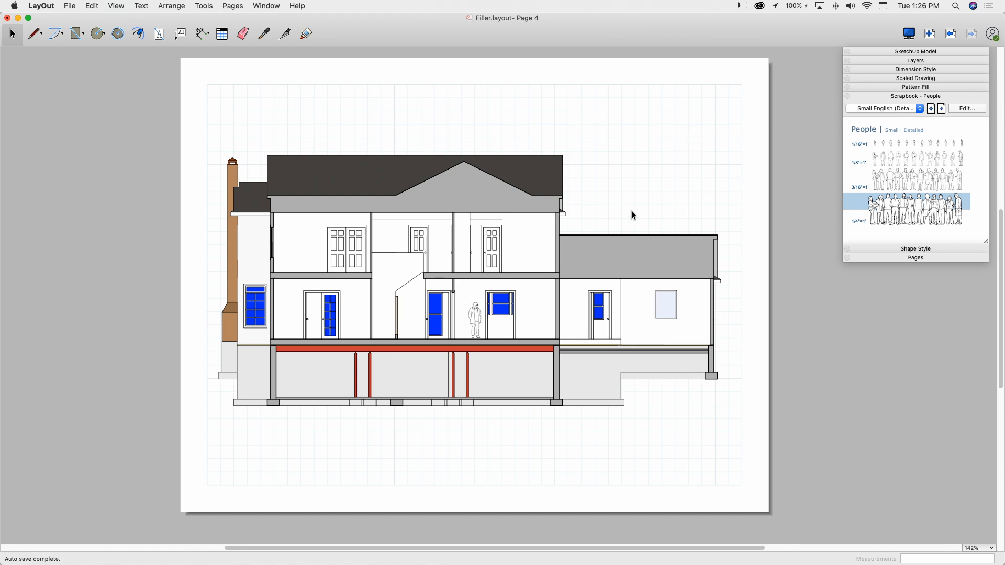
mouse_move(518, 343)
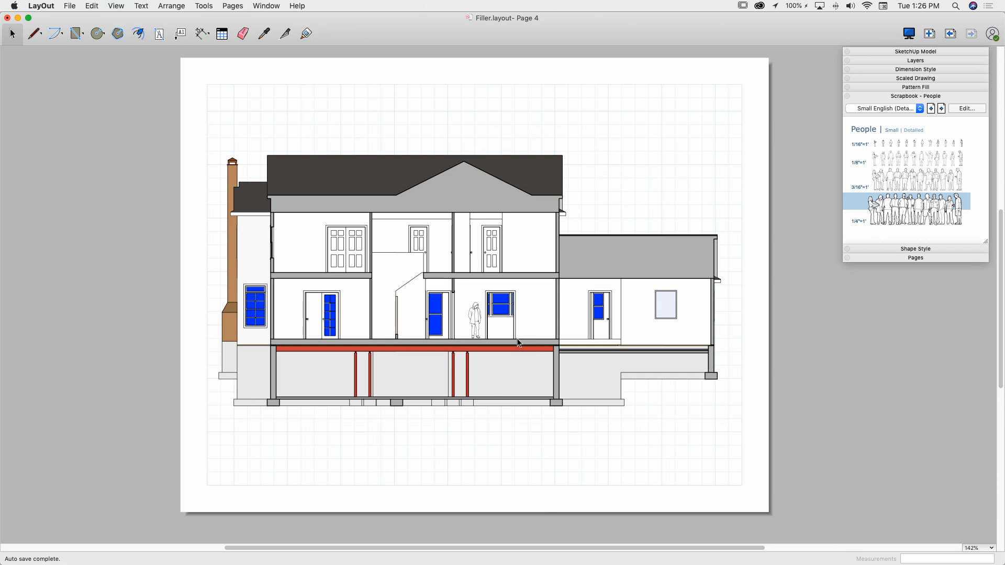
mouse_move(480, 300)
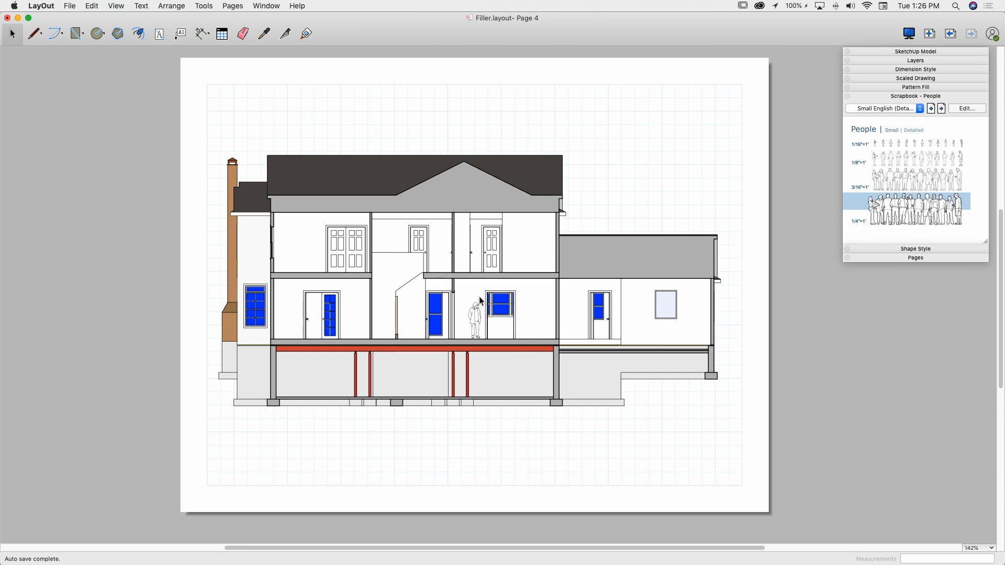
left_click(474, 314)
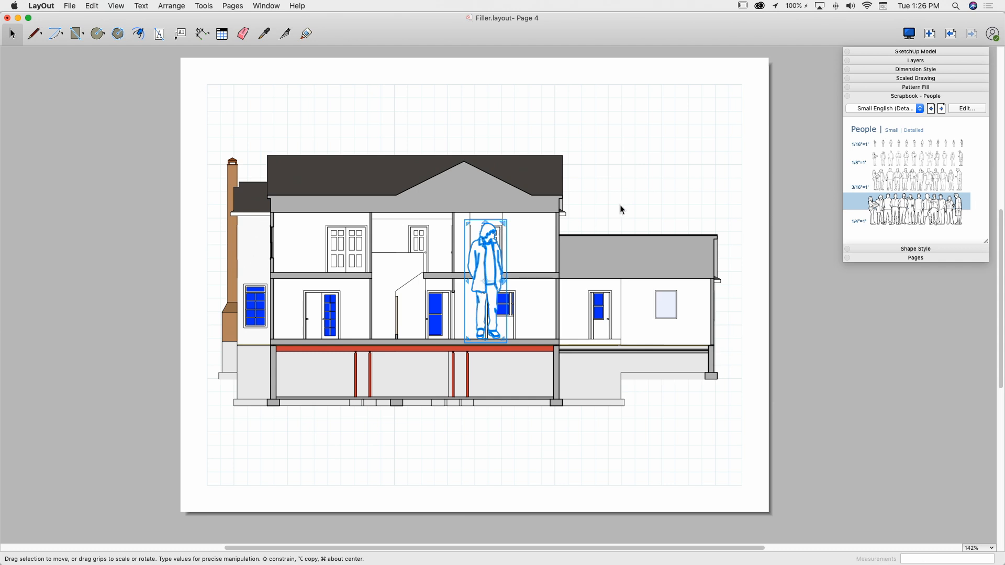
mouse_move(505, 282)
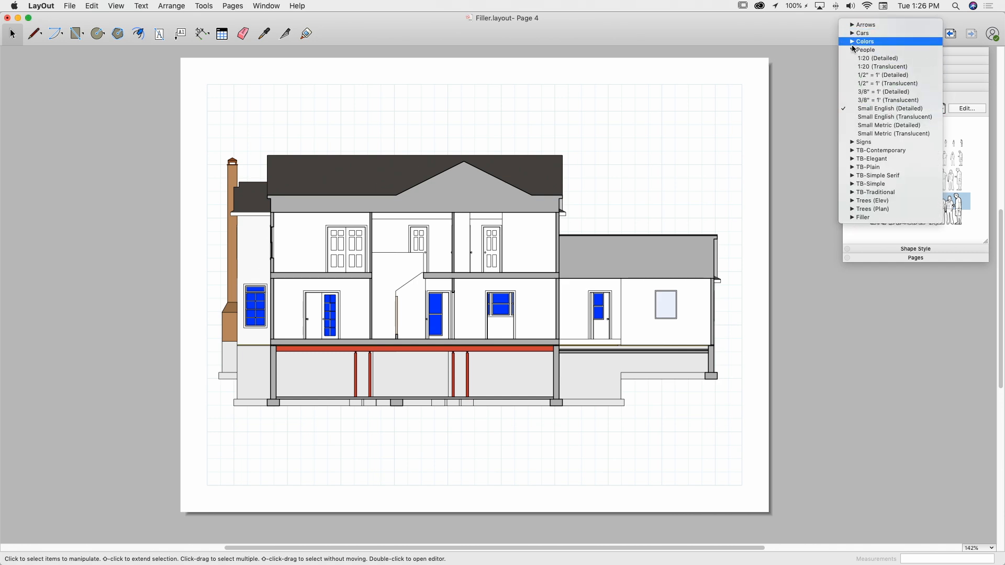
- Browse the scrapbook list down to the Cars category for detailed SUV drawings
left_click(866, 49)
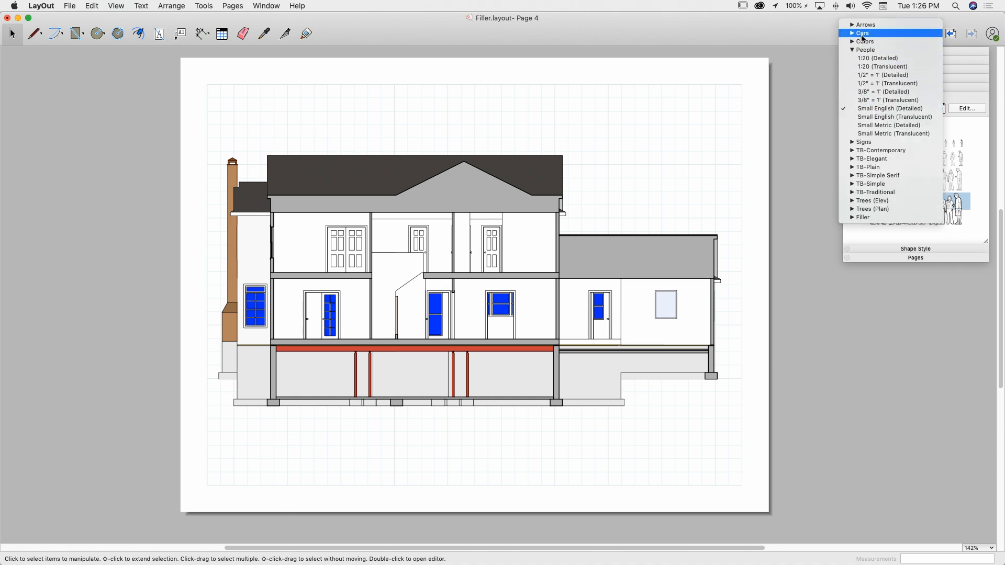
left_click(862, 33)
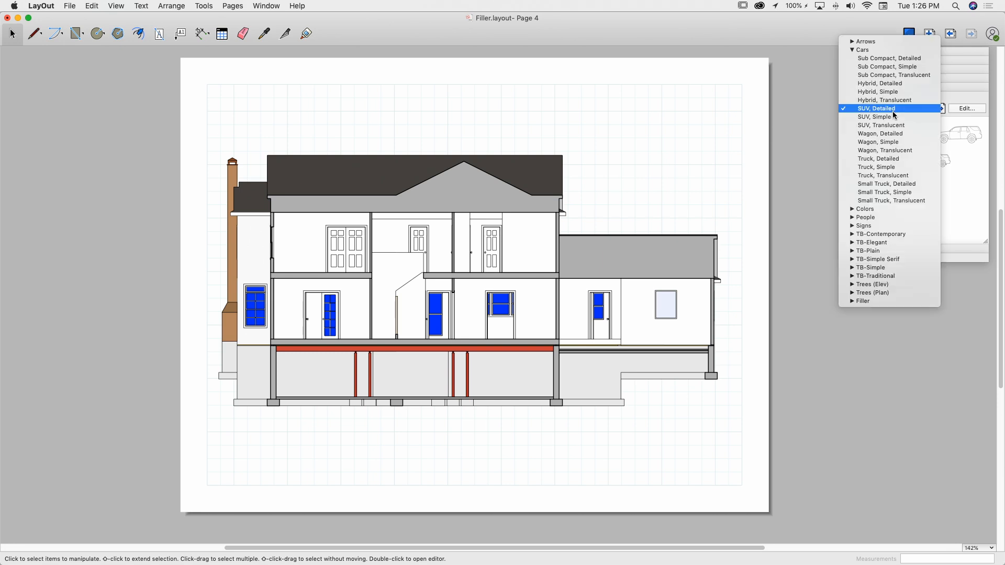
mouse_move(862, 50)
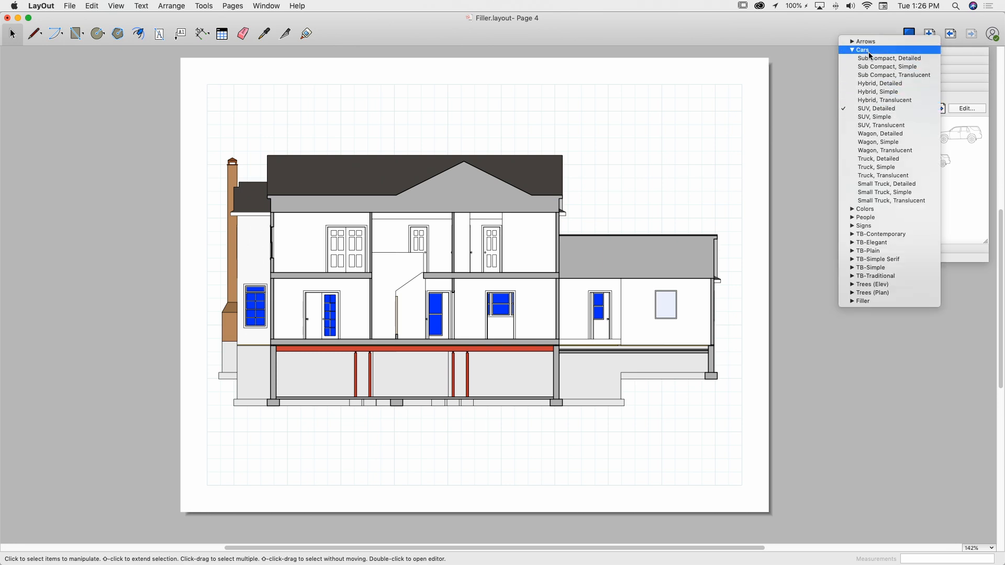
mouse_move(879, 133)
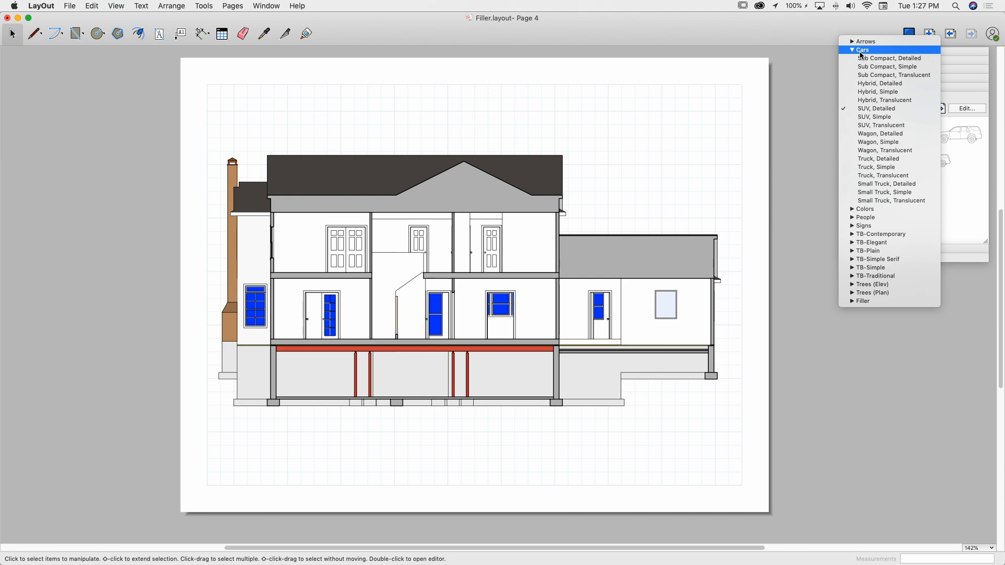
mouse_move(879, 83)
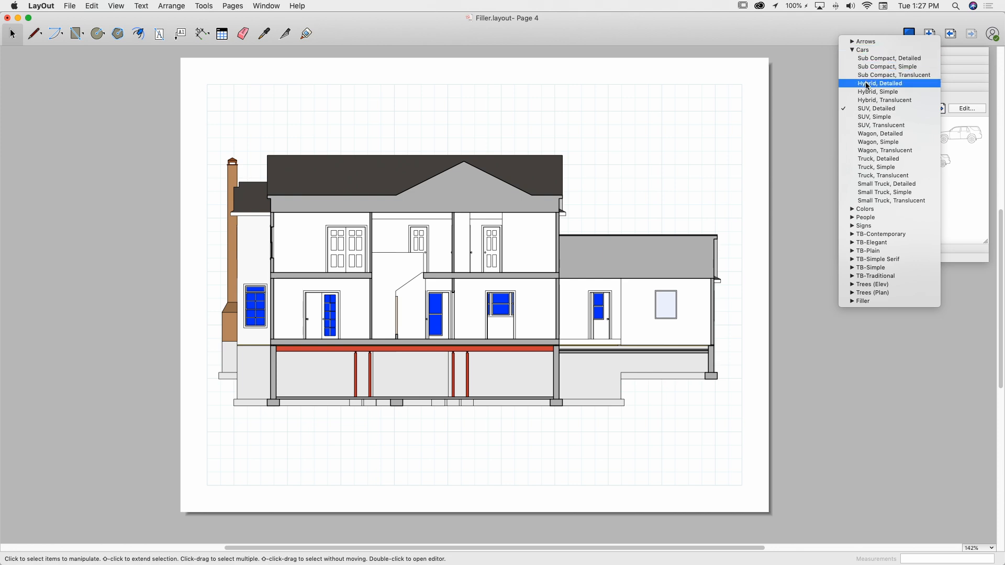
mouse_move(865, 184)
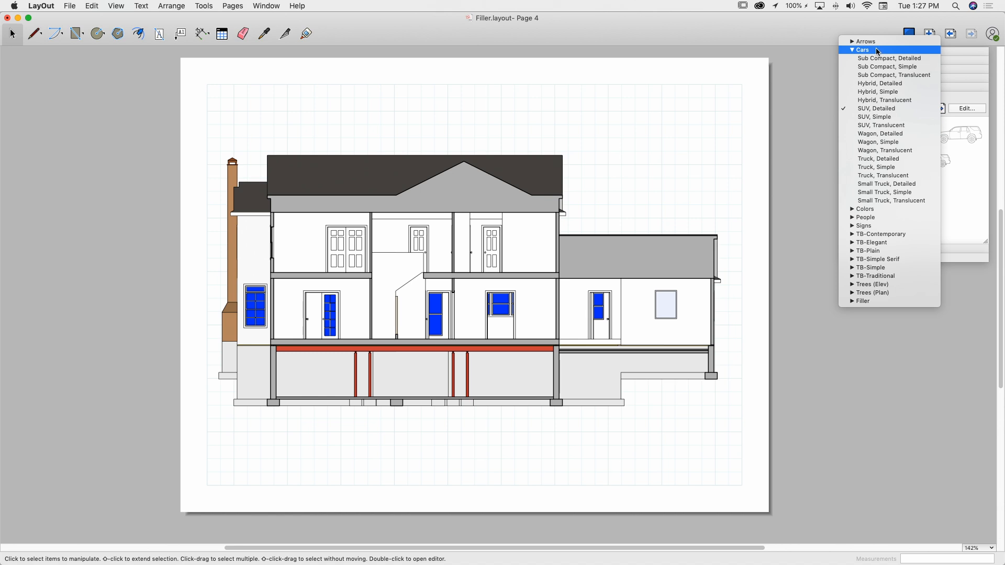
mouse_move(874, 117)
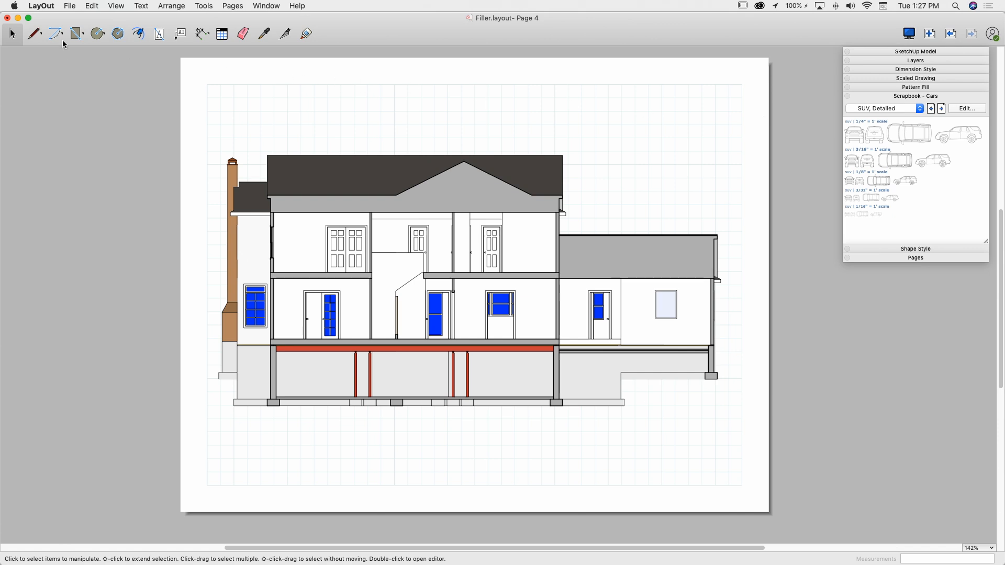
- Create a new untitled document from a paper template
left_click(69, 6)
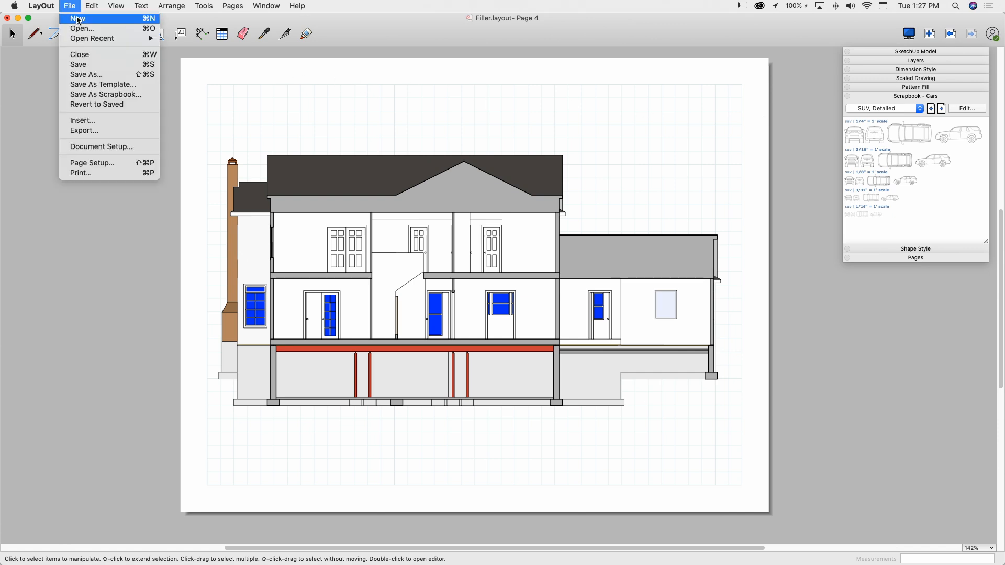
left_click(76, 18)
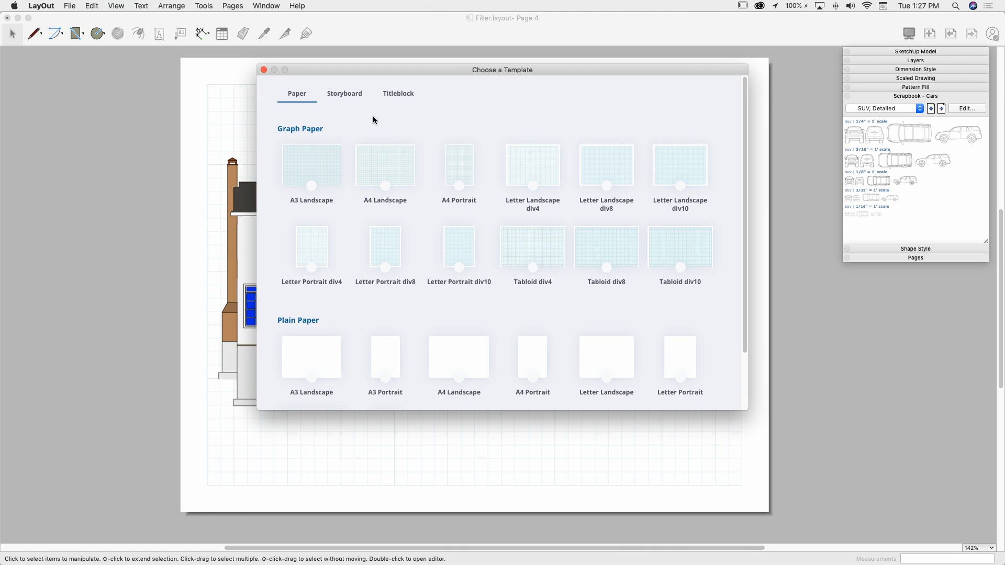
mouse_move(358, 364)
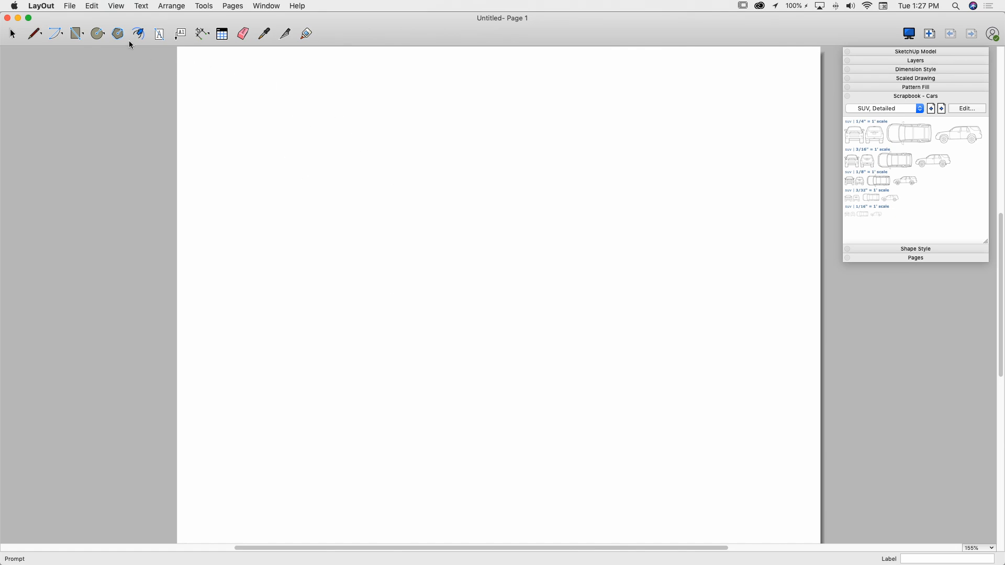
left_click(69, 6)
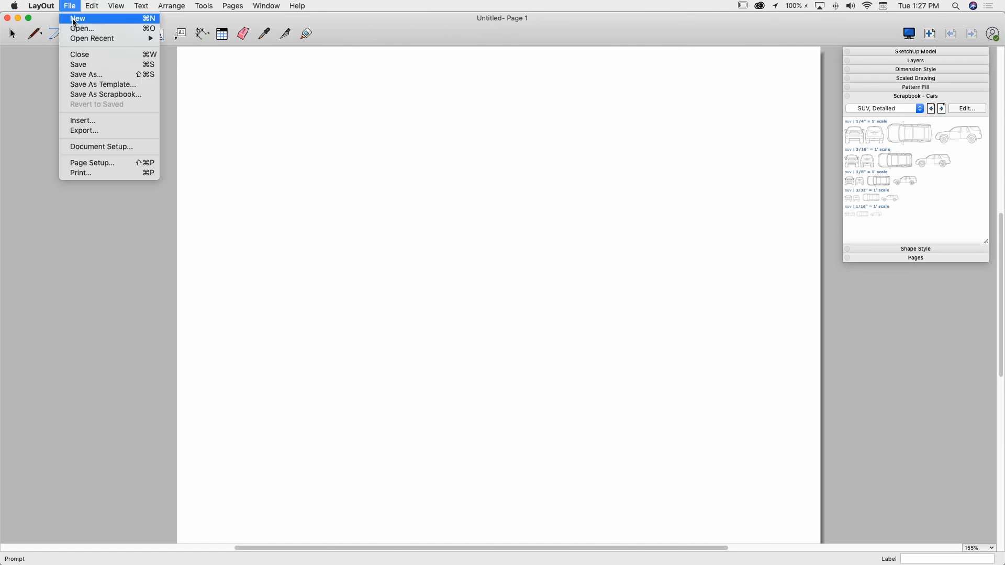
- Save the blank document under the name Shapes
left_click(251, 76)
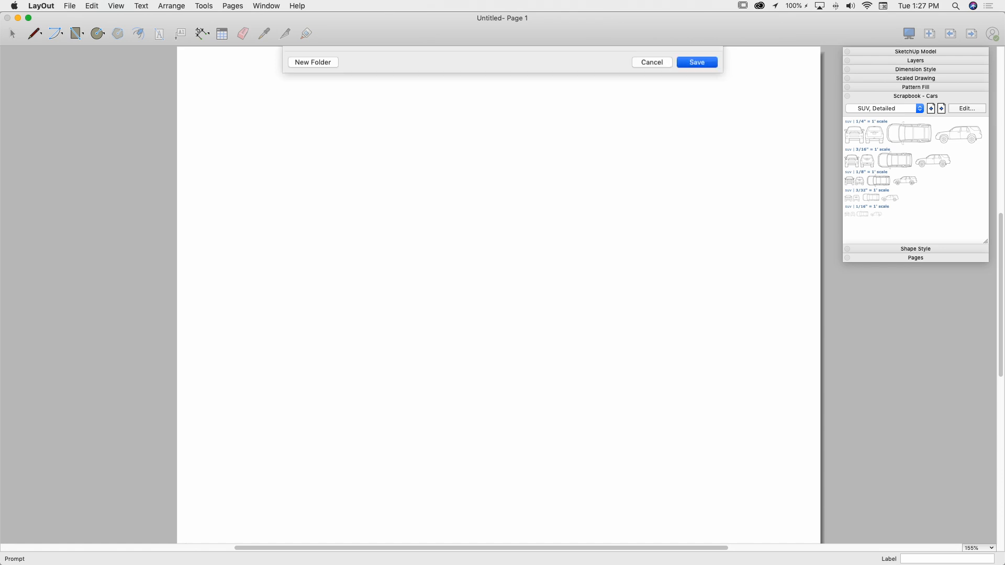
left_click(697, 62)
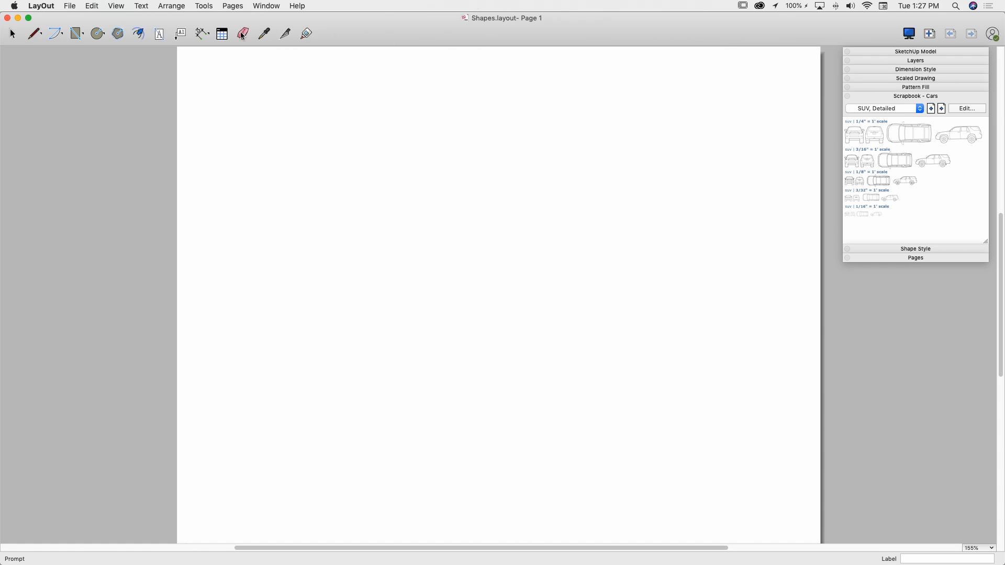
mouse_move(928, 262)
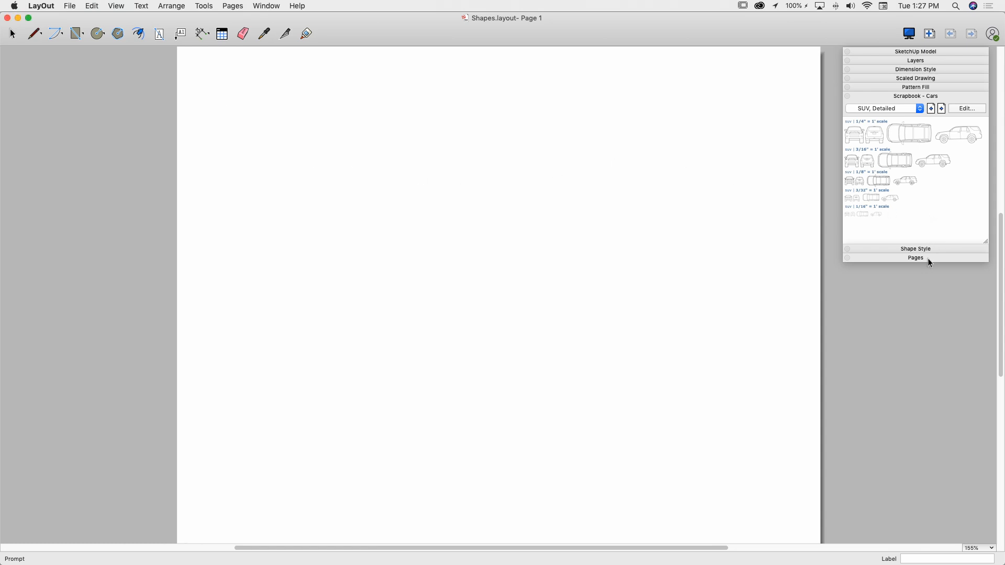
- Rename the first page to Circles, correcting a typo
left_click(916, 257)
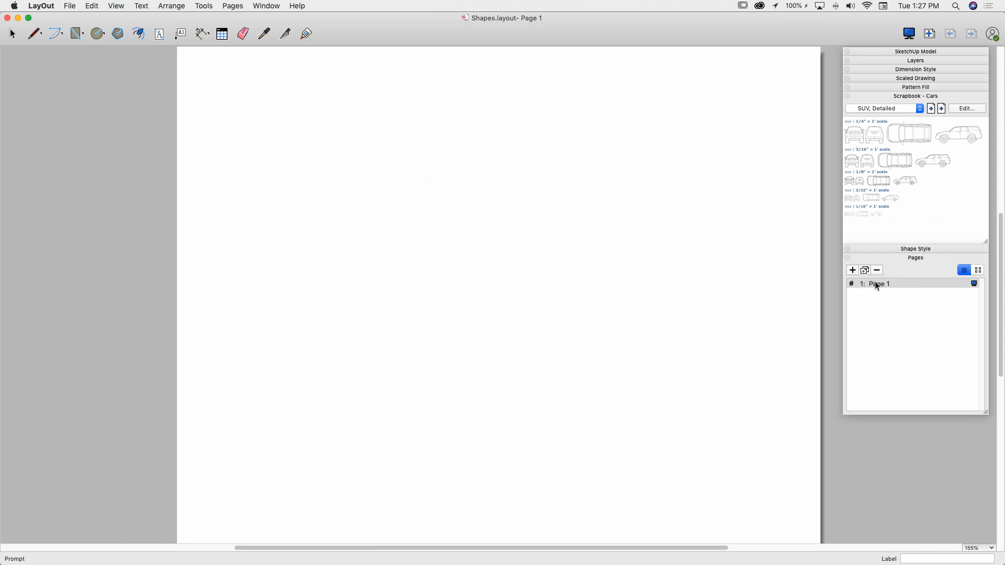
double_click(879, 283)
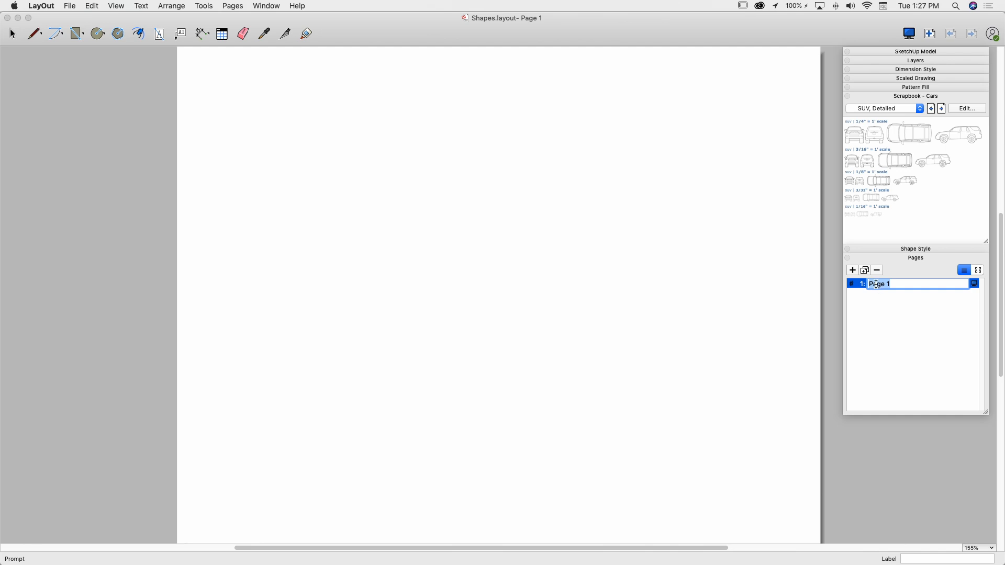
type("Circvles")
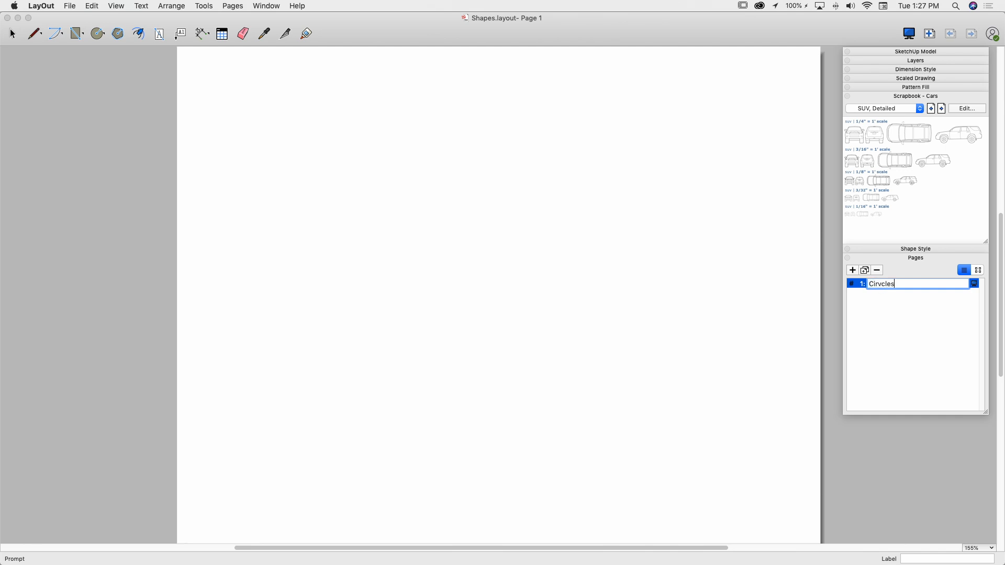
key("backspace")
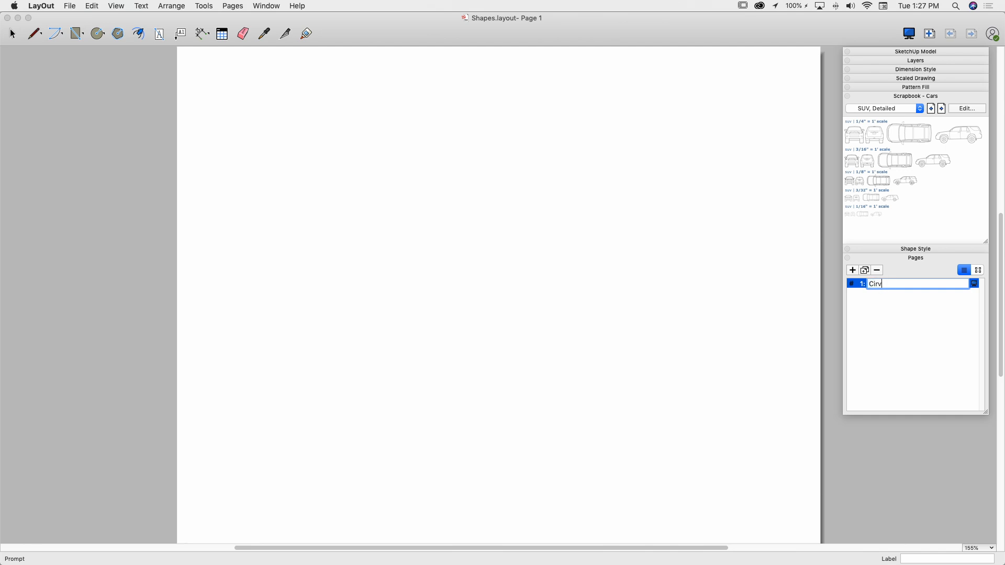
type("Circles")
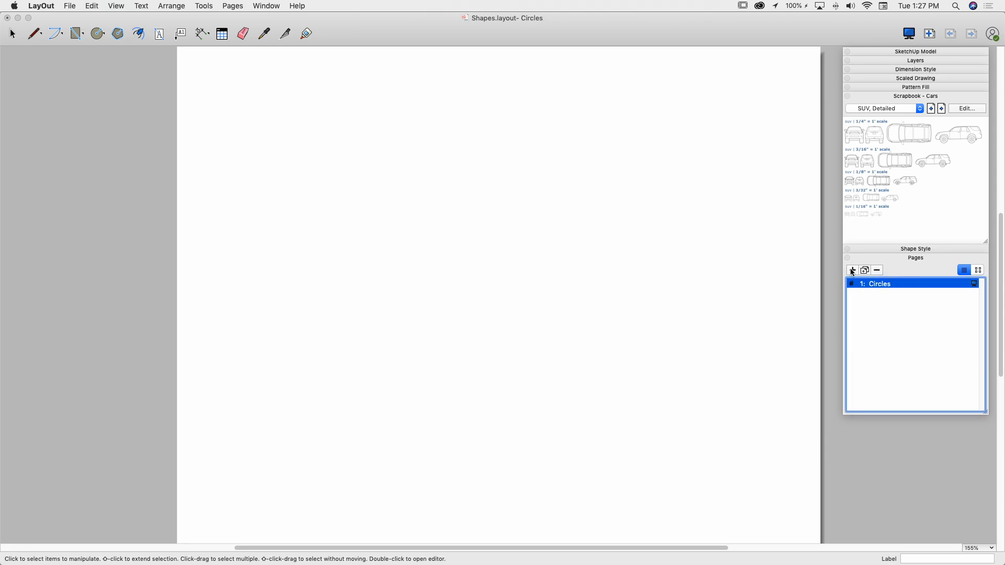
- Add Squares and Pentagons pages, then return to the Circles page
left_click(852, 270)
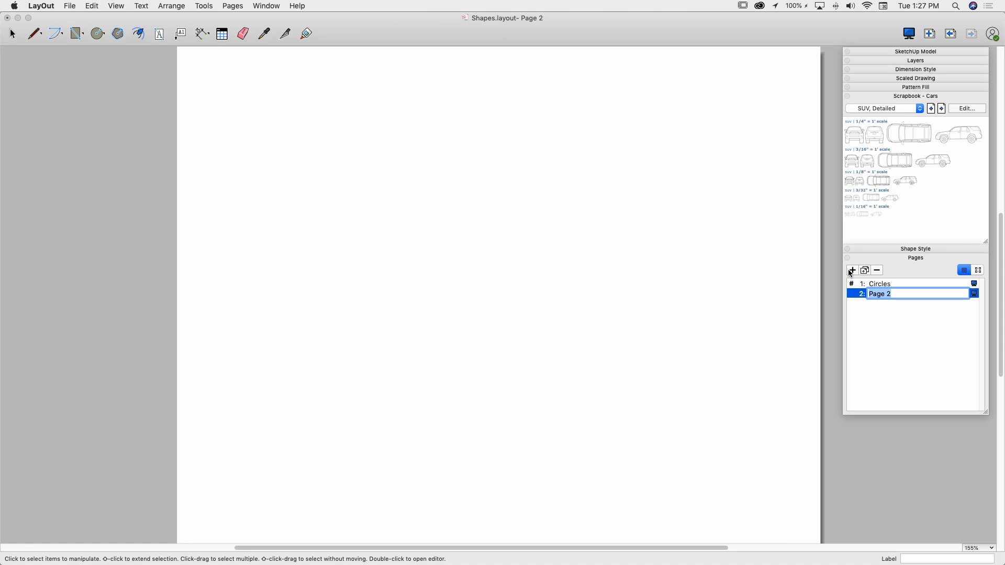
type("Squares")
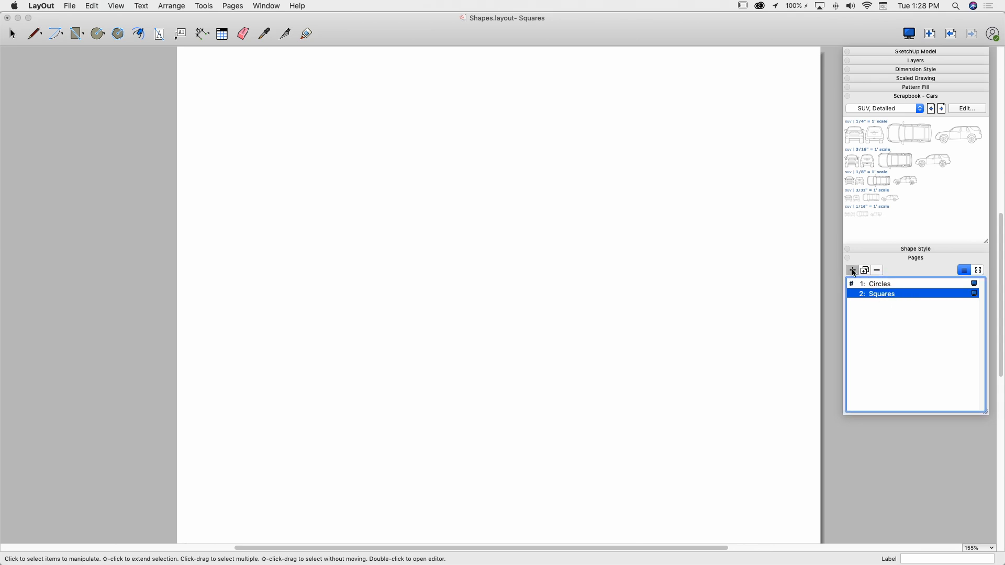
left_click(852, 270)
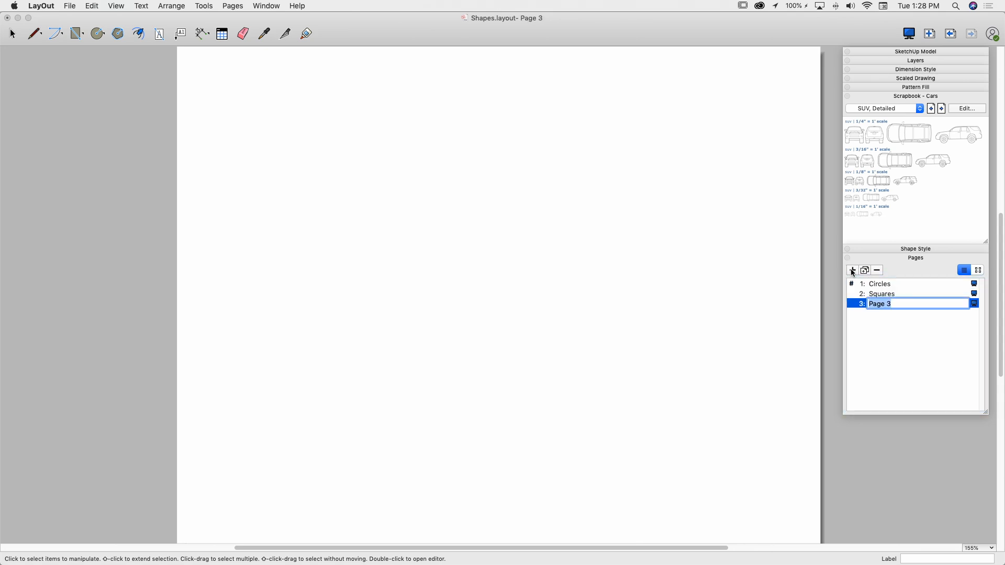
type("Pentagons")
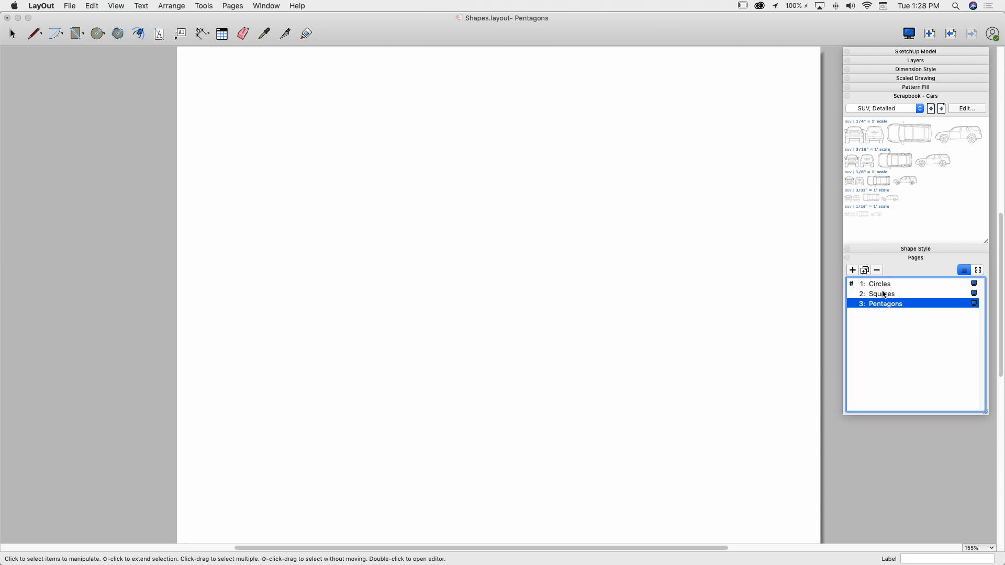
left_click(879, 284)
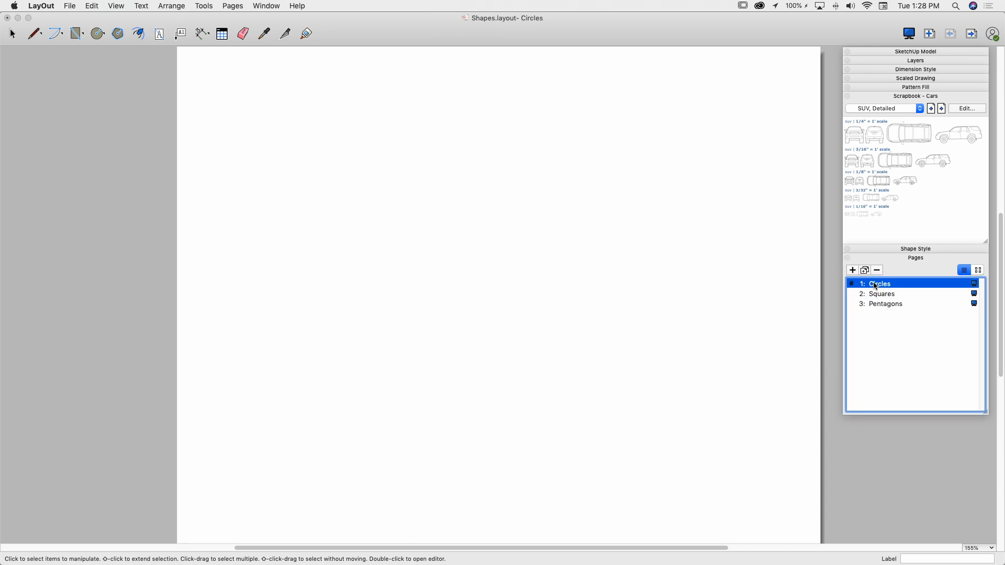
- Draw three shrinking circles on the Circles page, then go to the Squares page
left_click(97, 33)
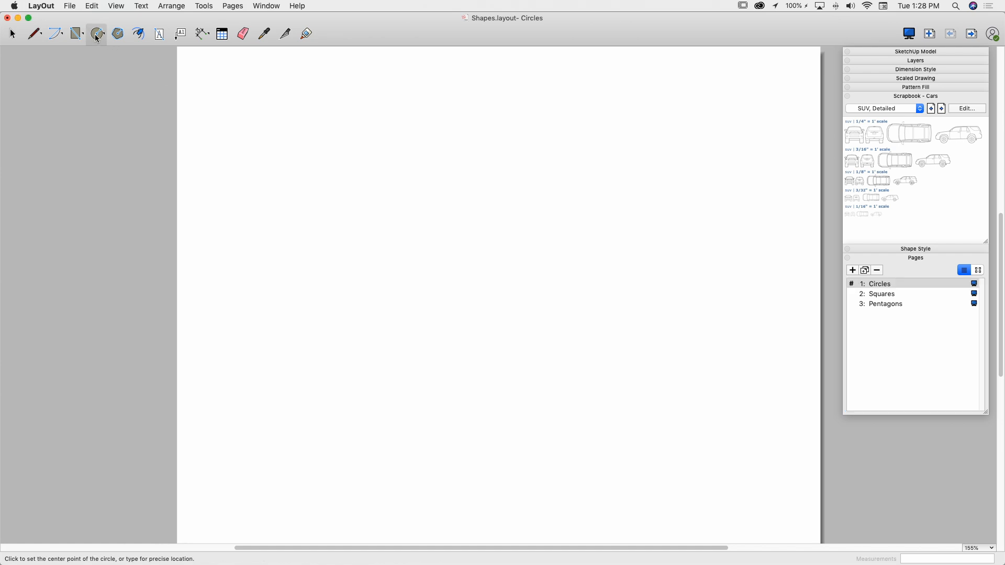
left_click(311, 248)
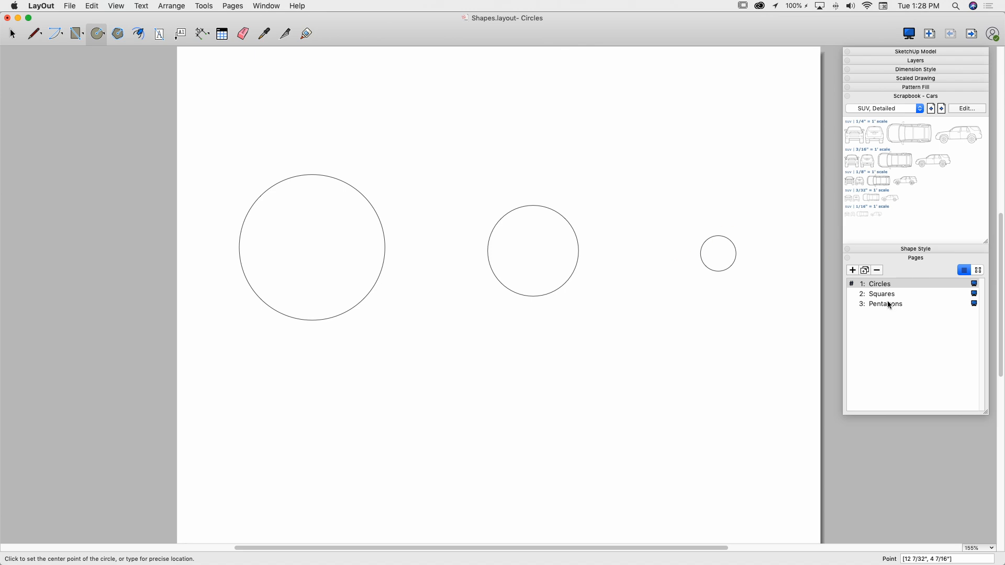
left_click(881, 294)
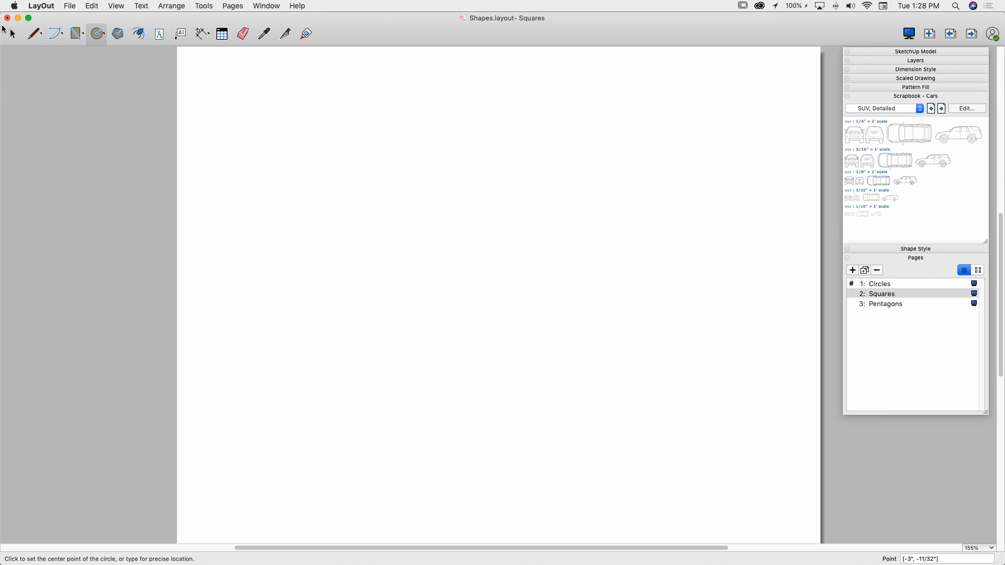
- Draw and arrange three squares on the Squares page, then show the Pentagons page
left_click(75, 34)
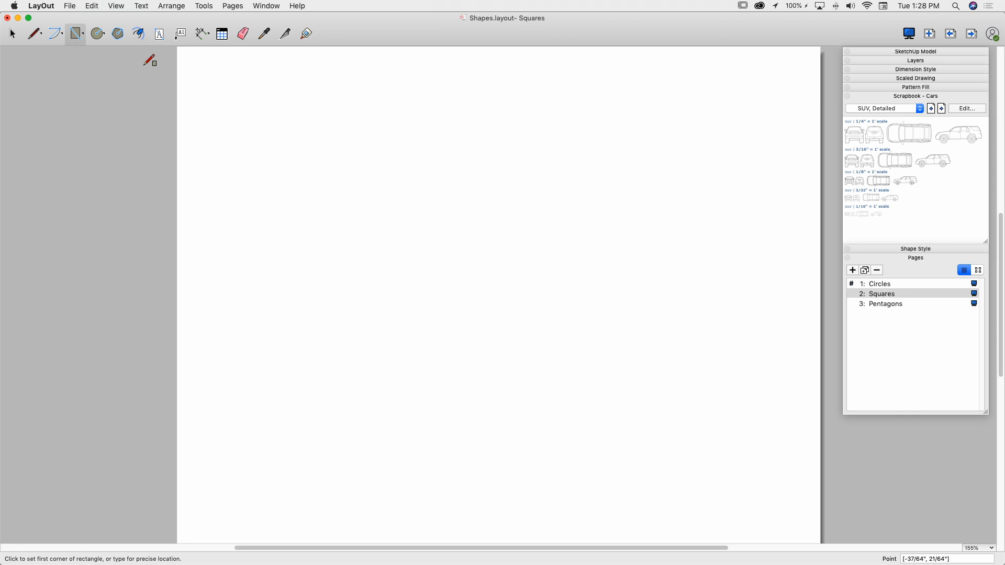
left_click(117, 34)
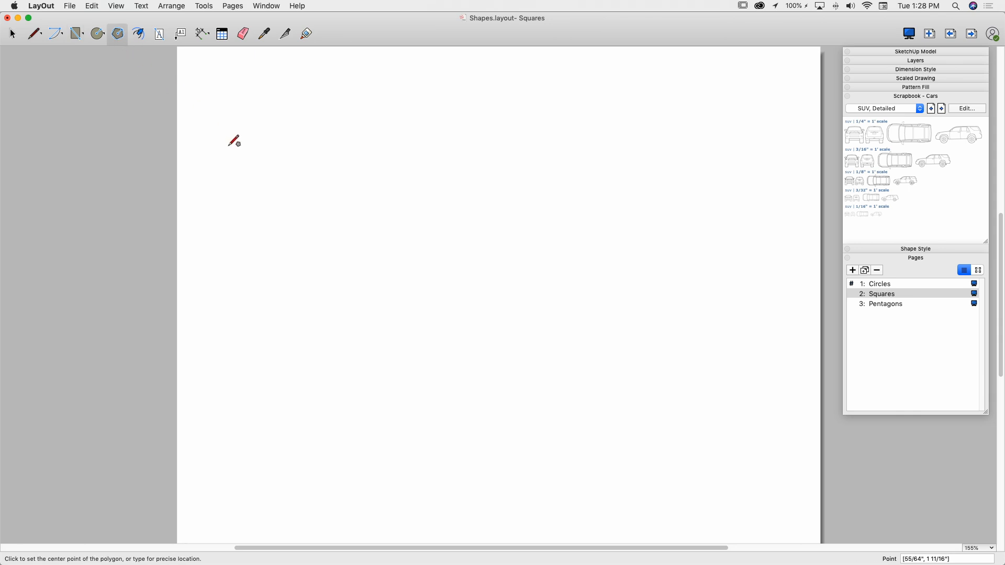
mouse_move(288, 289)
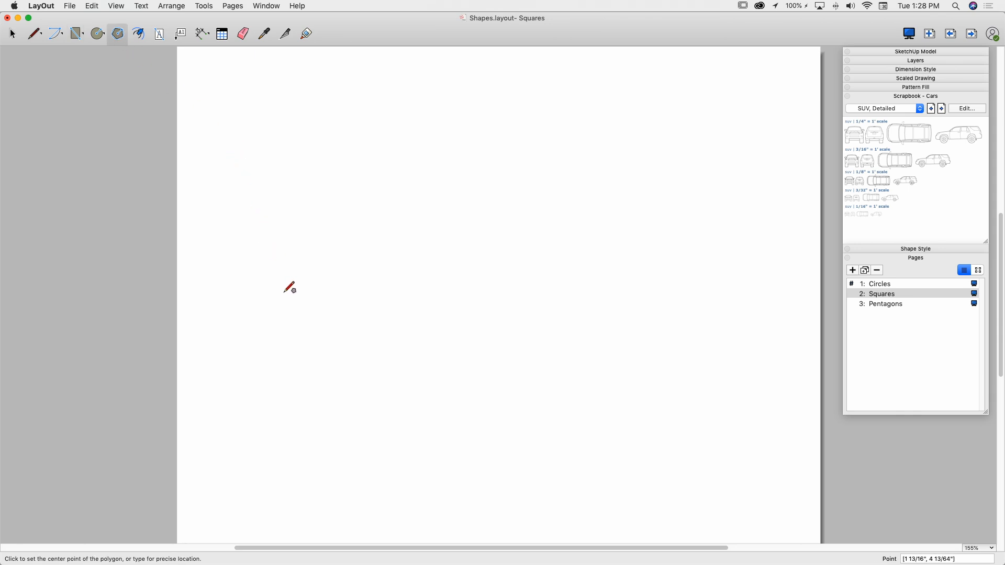
left_click(291, 289)
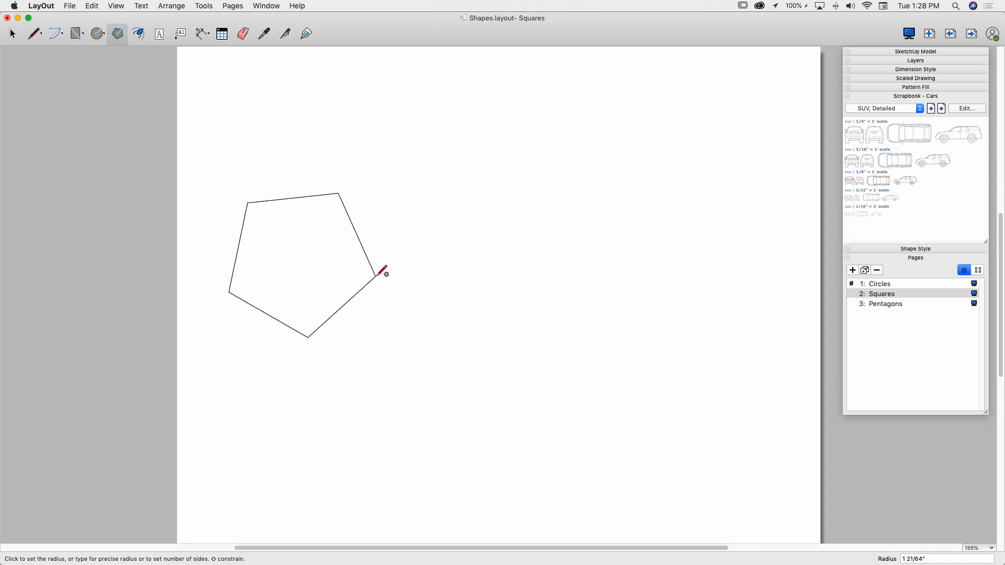
mouse_move(366, 315)
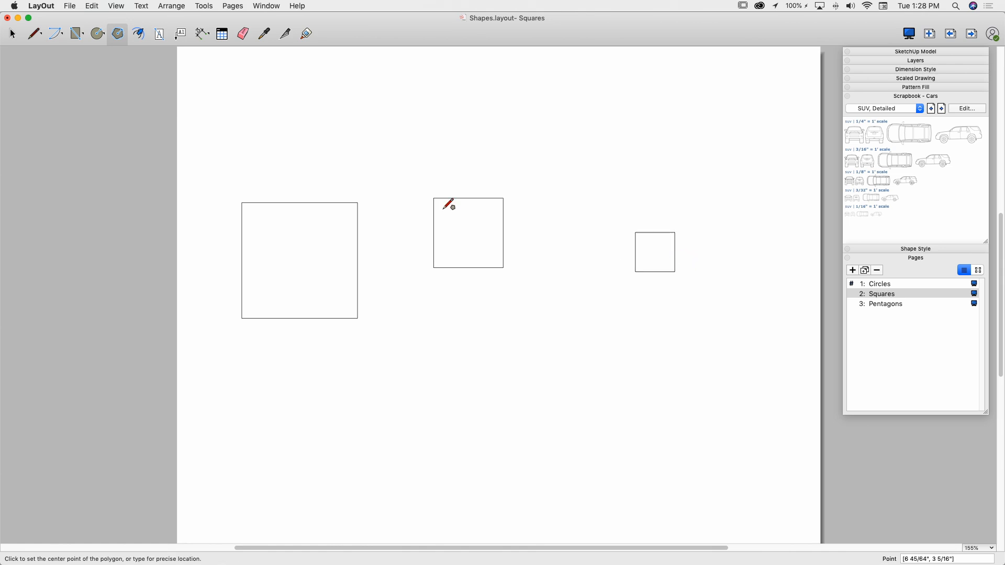
left_click(12, 34)
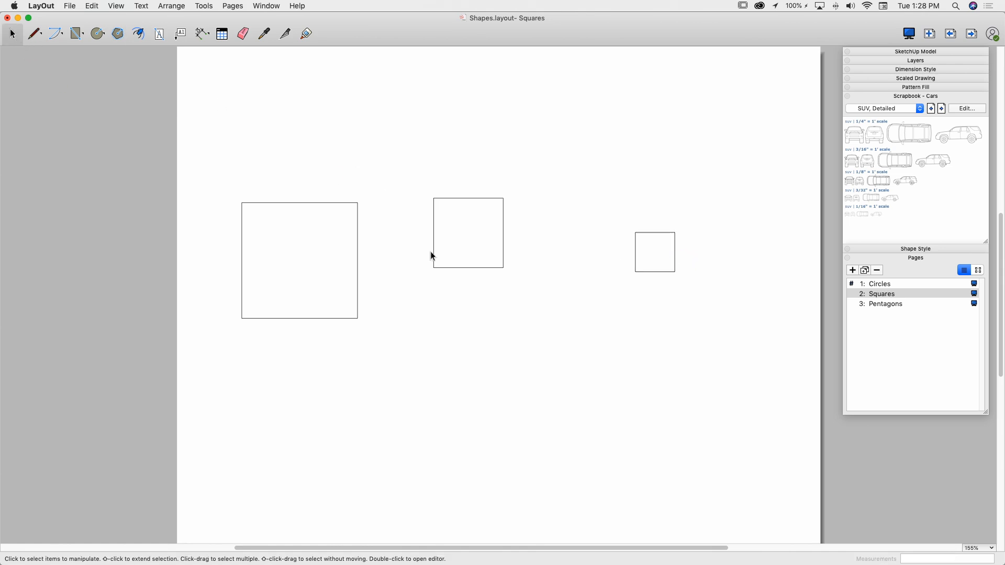
left_click(468, 232)
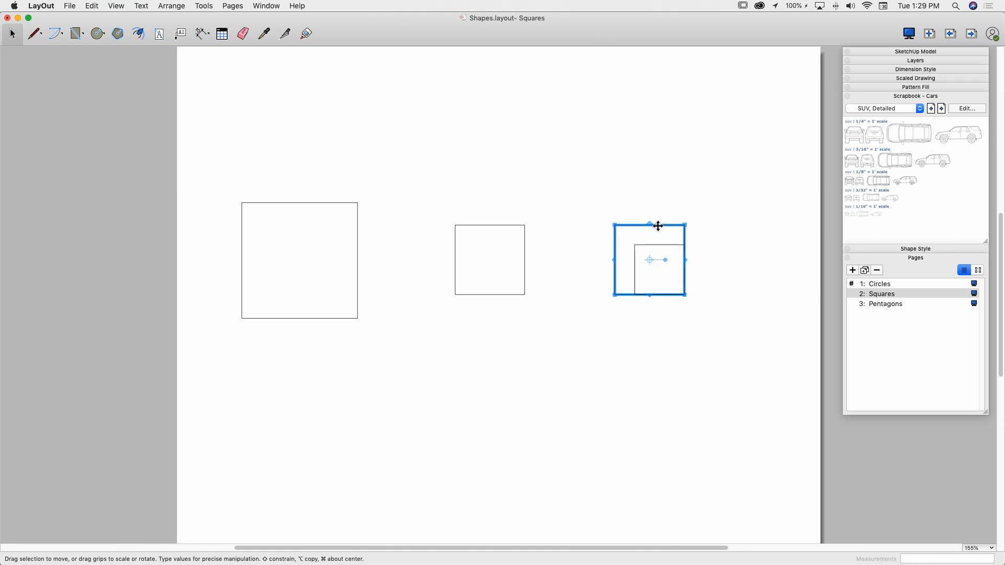
left_click(885, 303)
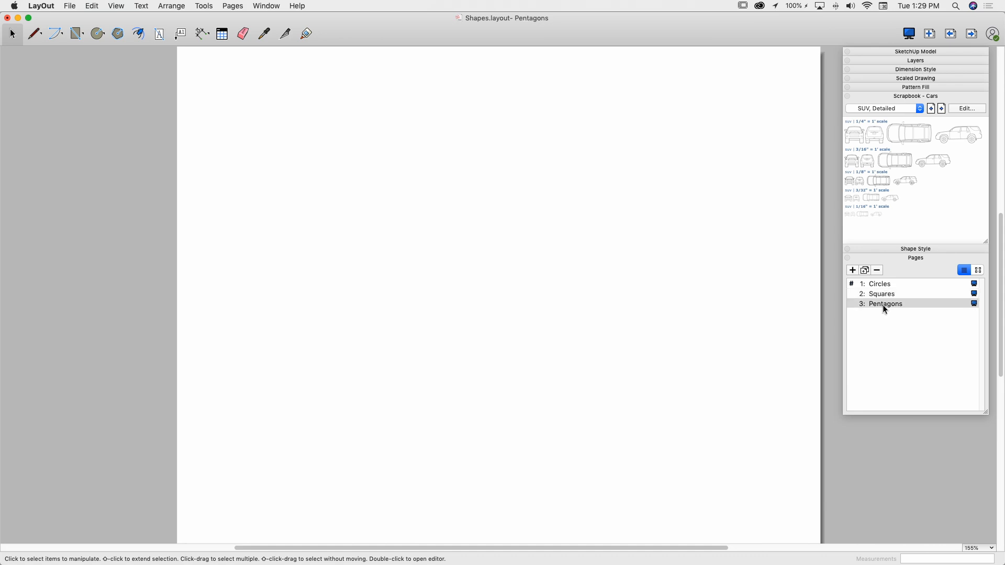
- Draw large, medium and small pentagons in a row on the Pentagons page
left_click(117, 33)
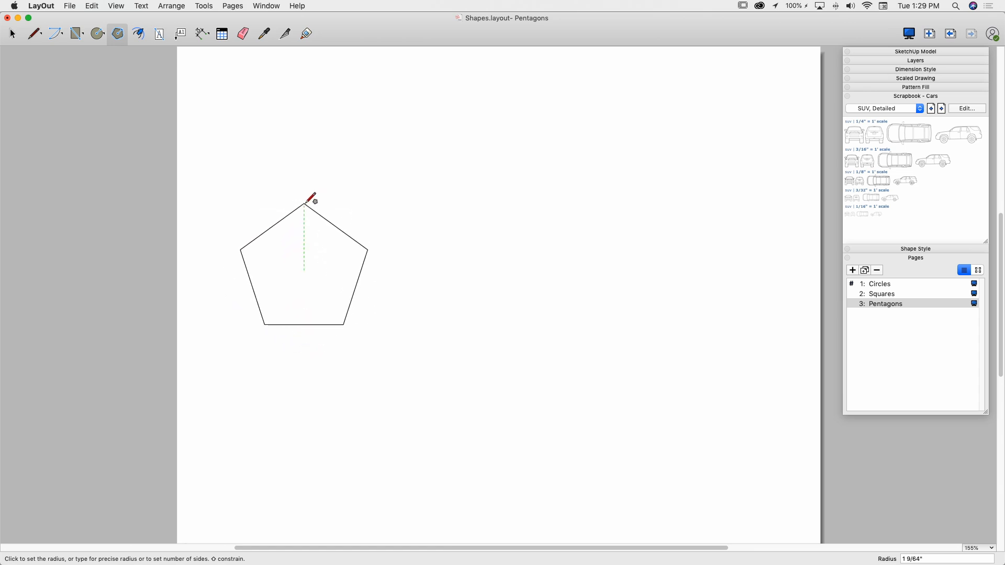
left_click(310, 197)
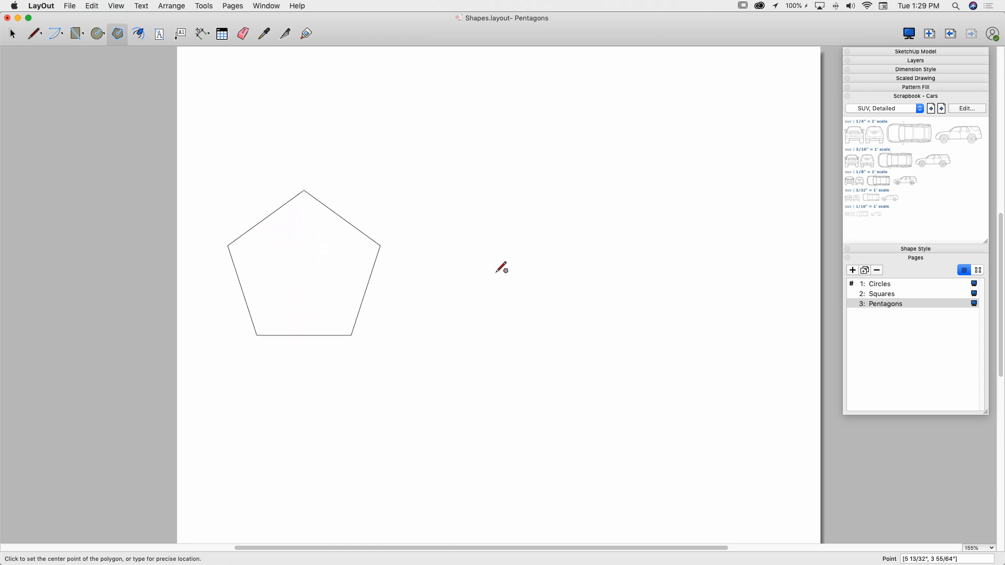
left_click(499, 269)
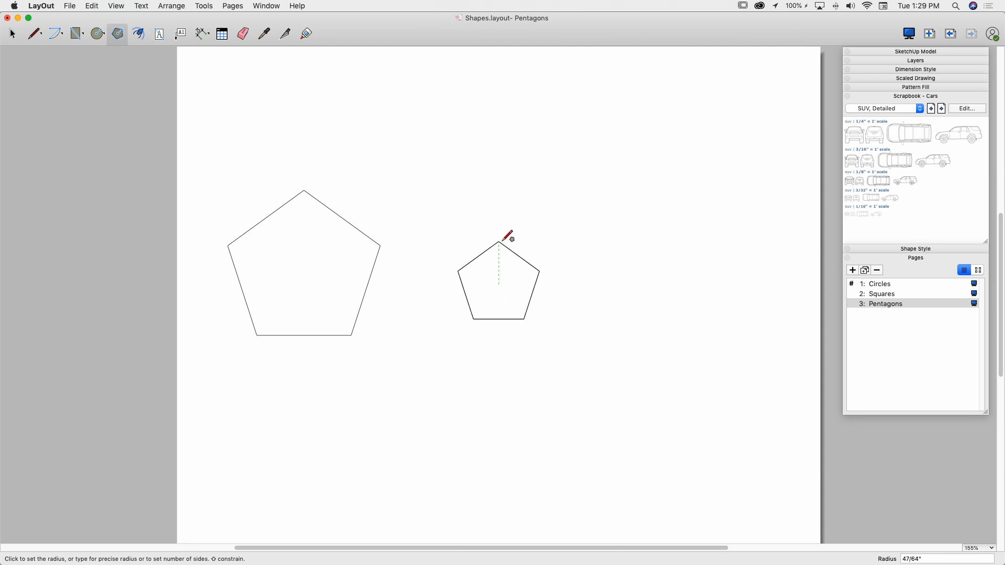
left_click(499, 235)
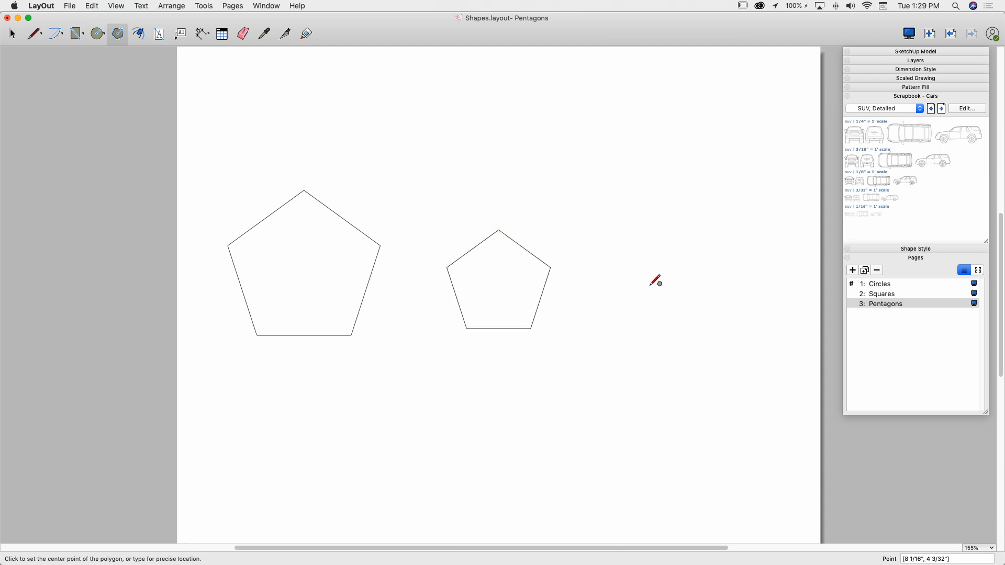
left_click(653, 281)
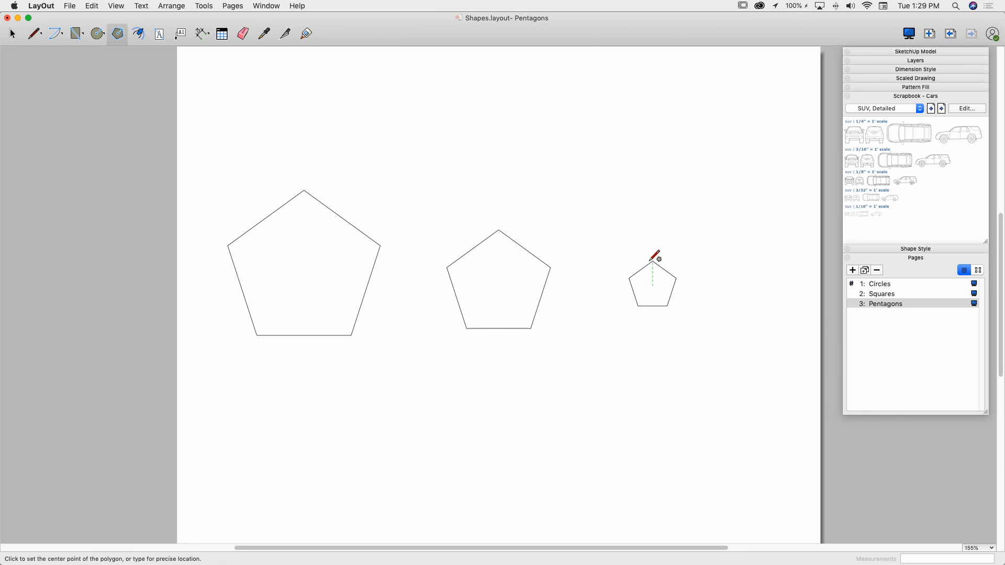
left_click(882, 293)
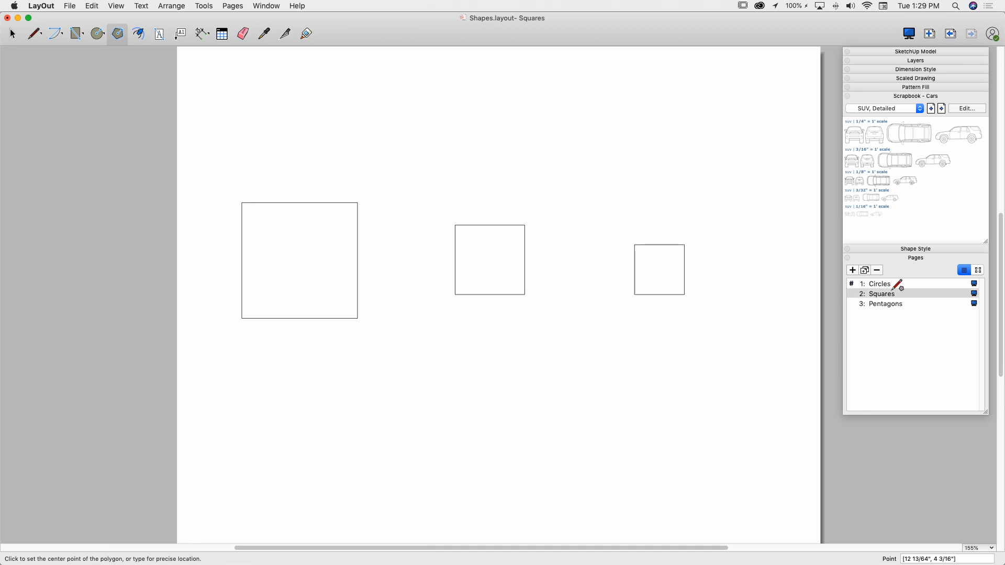
- Check the Circles page, return to Pentagons, and begin saving as a scrapbook
left_click(880, 284)
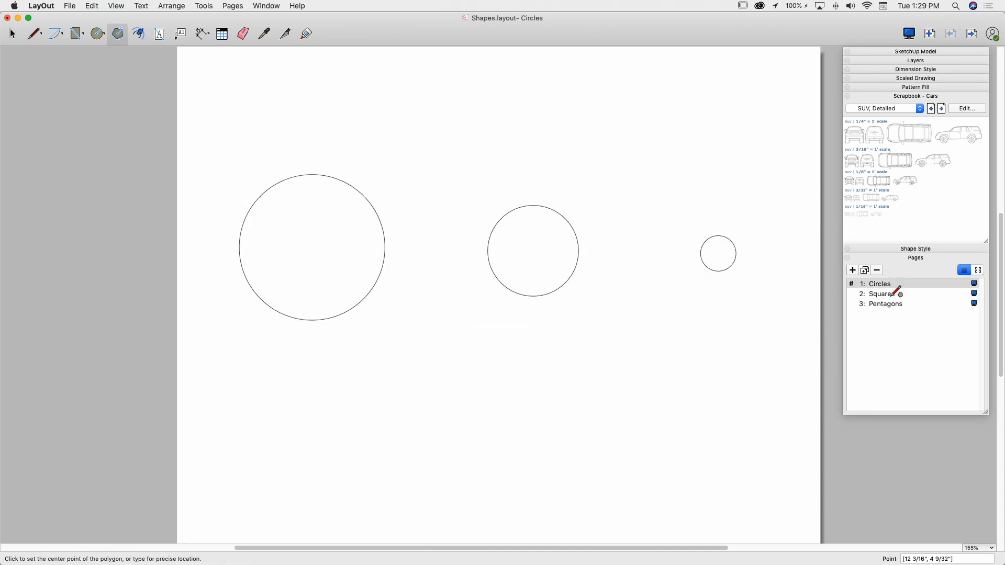
left_click(885, 303)
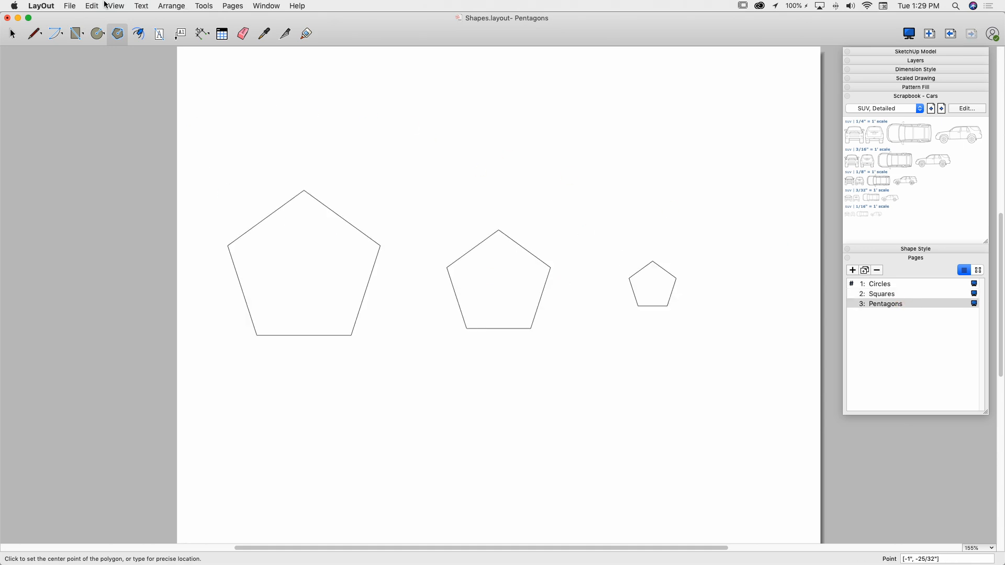
left_click(69, 5)
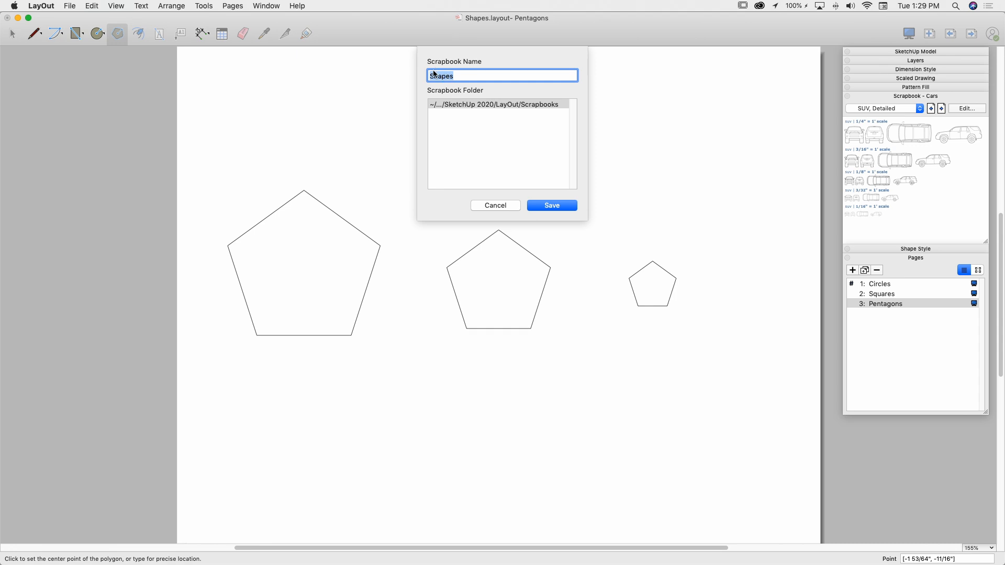
mouse_move(500, 109)
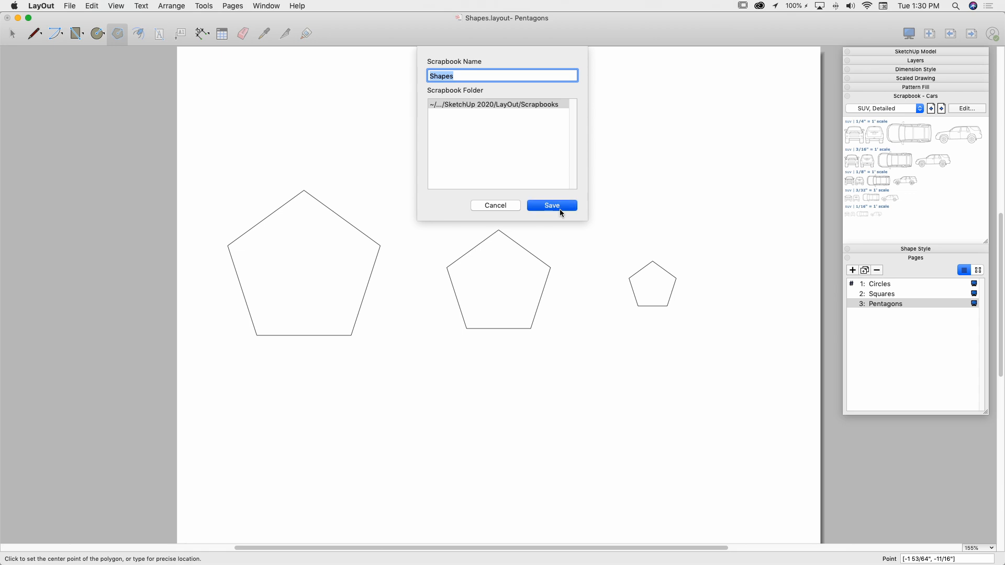
- Confirm saving the document as the Shapes scrapbook
left_click(551, 205)
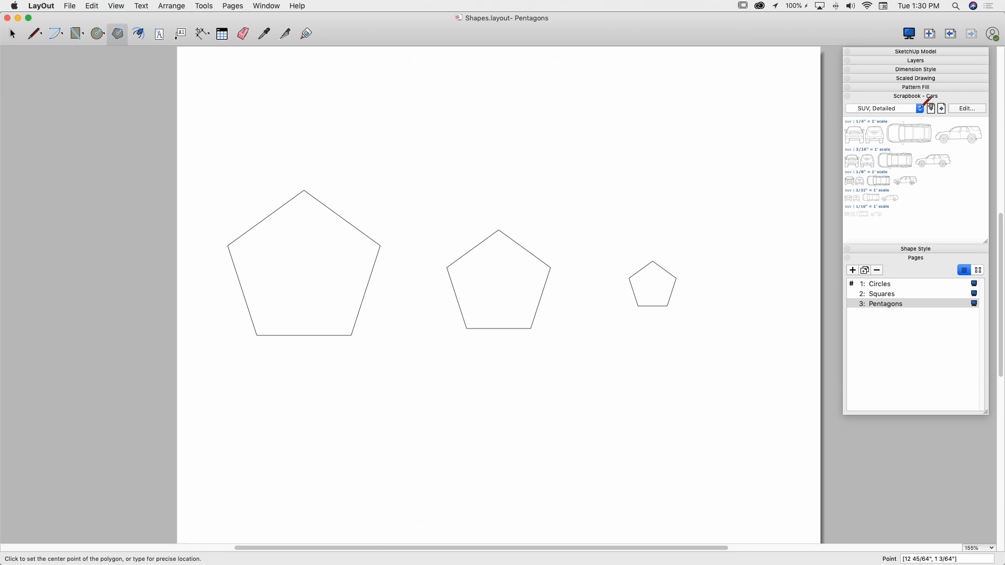
- Preview the Shapes scrapbook's Squares and Pentagons pages, then return to Circles
left_click(920, 108)
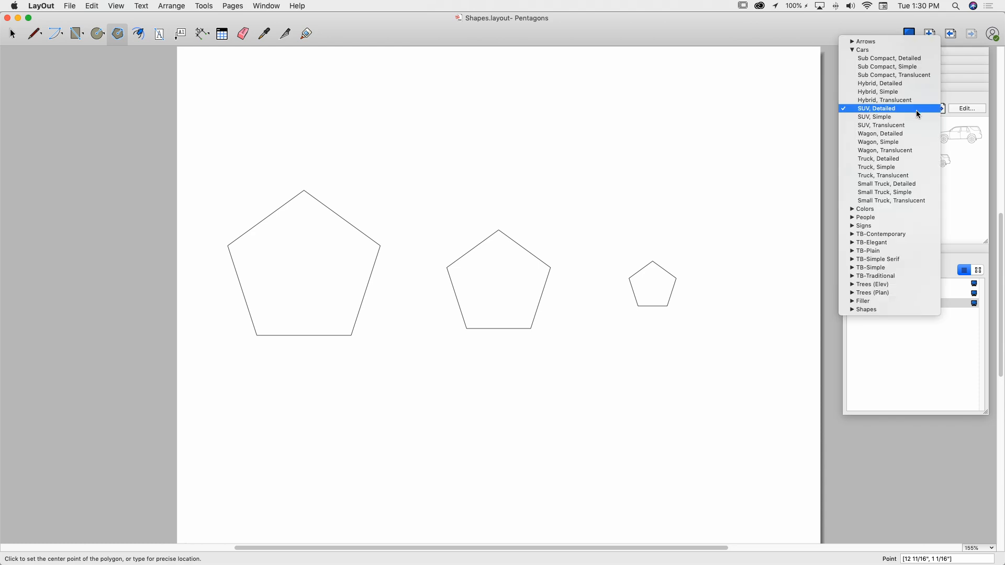
mouse_move(863, 318)
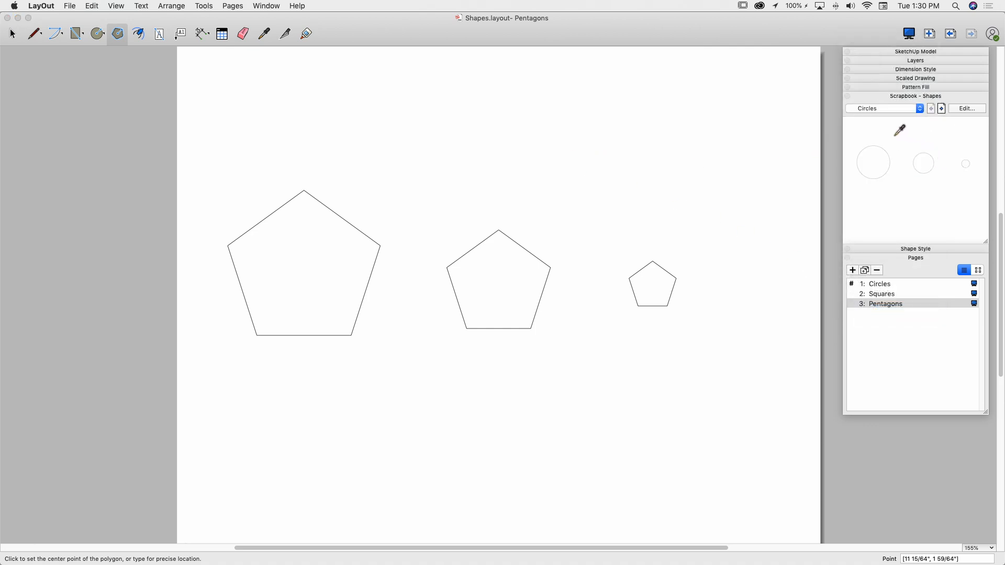
left_click(918, 108)
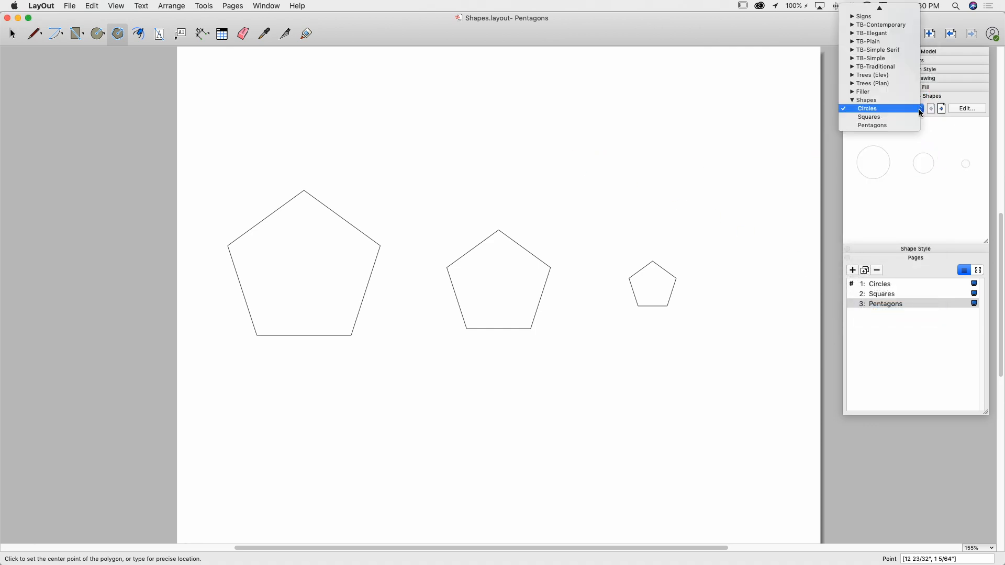
left_click(869, 116)
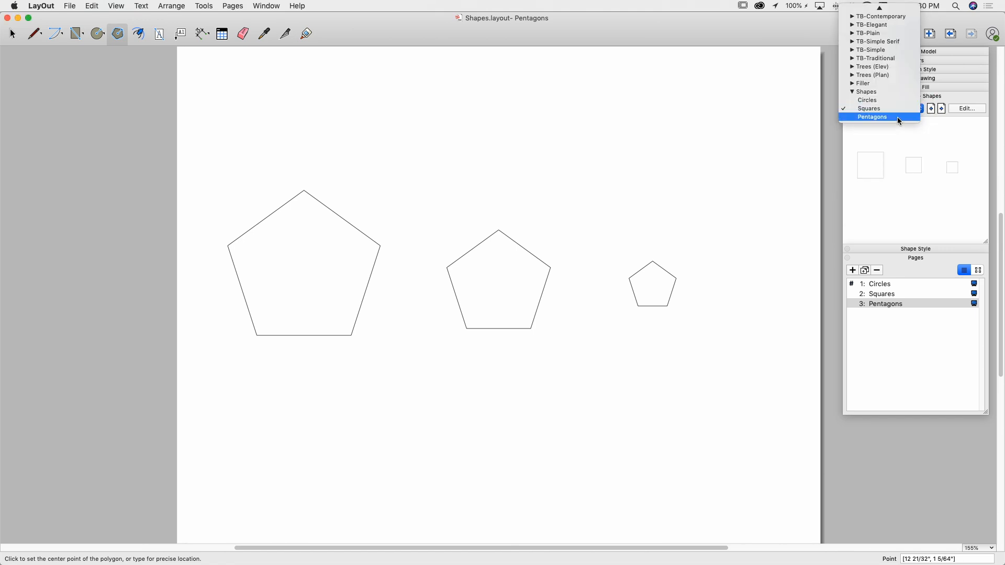
left_click(871, 117)
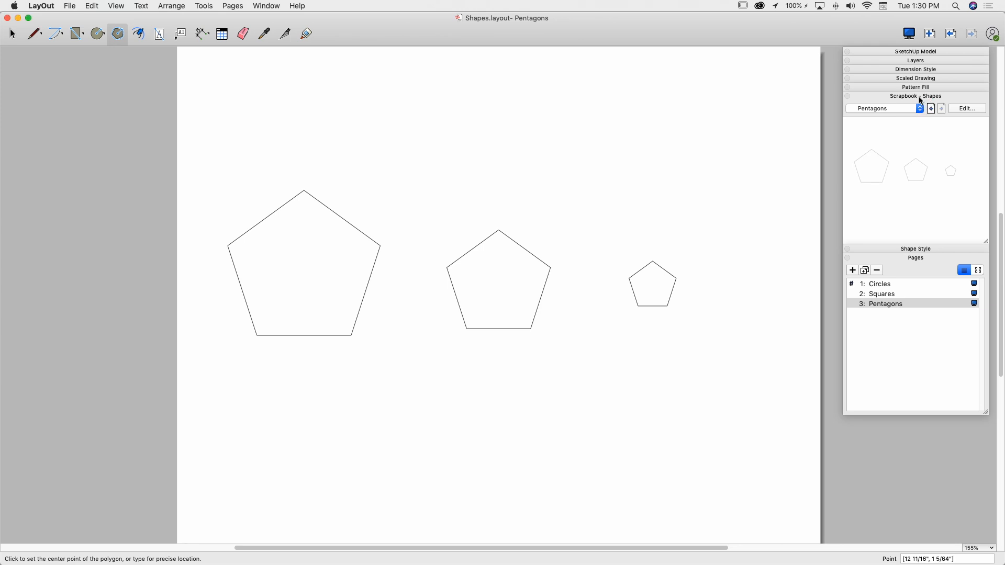
left_click(919, 108)
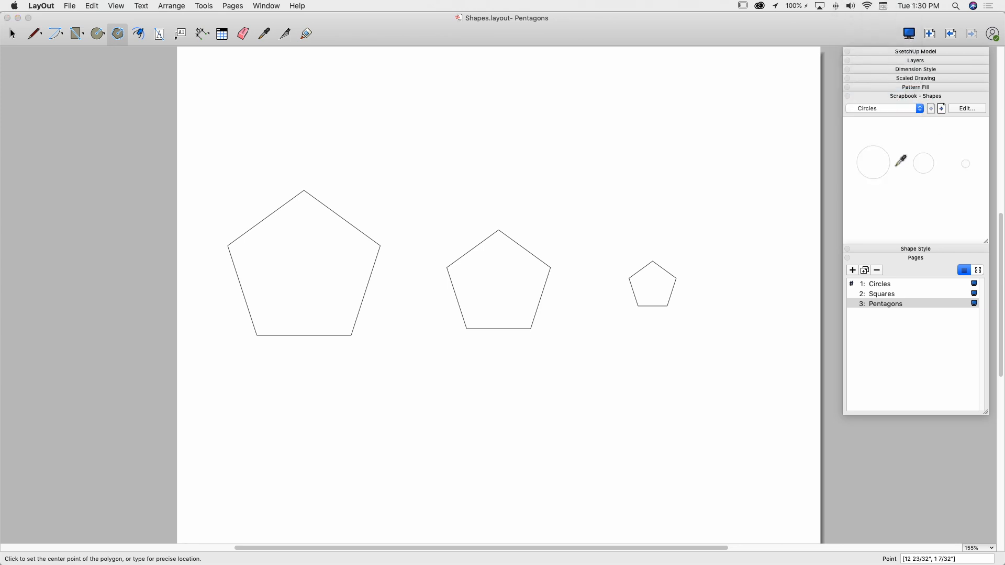
mouse_move(577, 131)
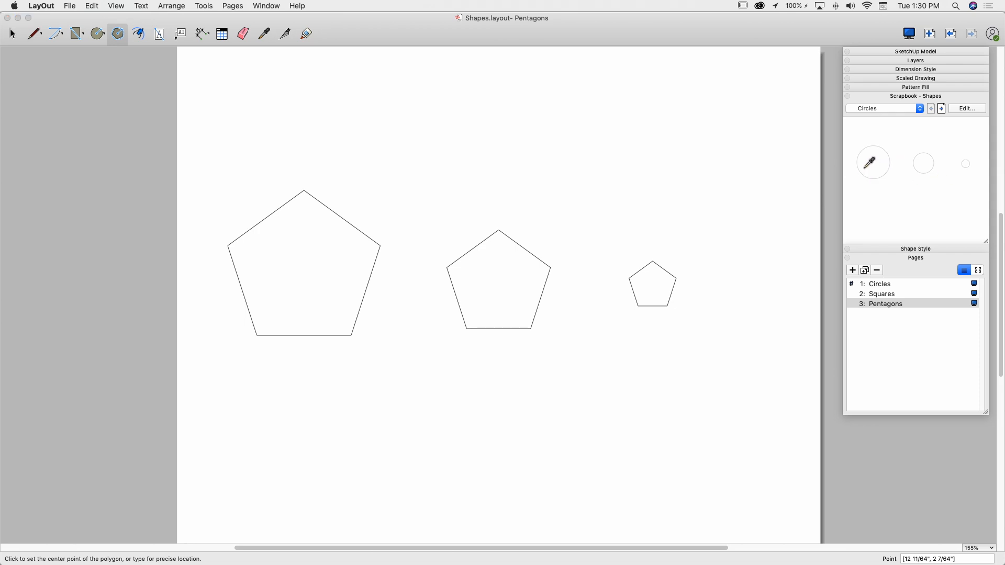
mouse_move(12, 37)
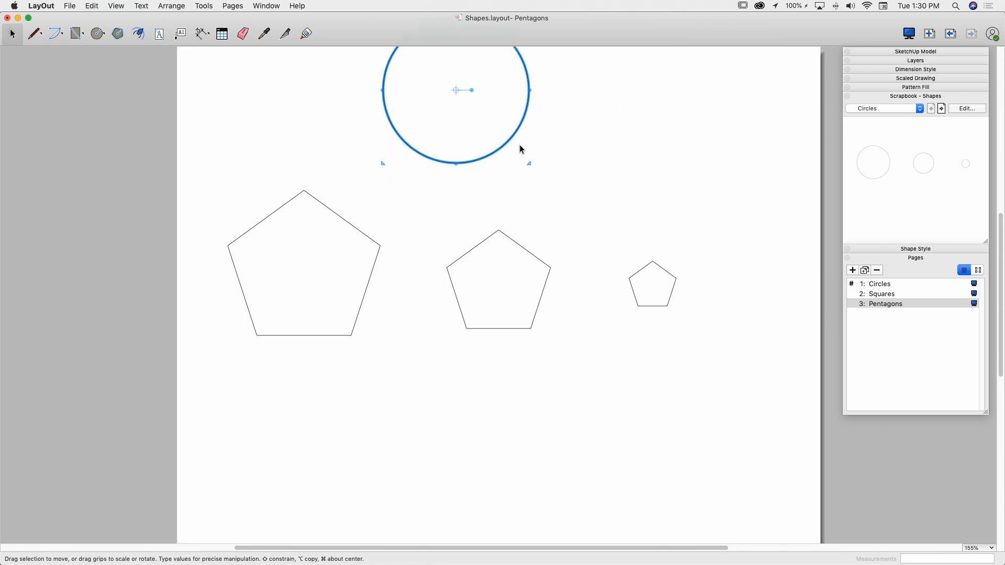
- Switch the Shapes scrapbook panel to its Squares page
left_click(729, 163)
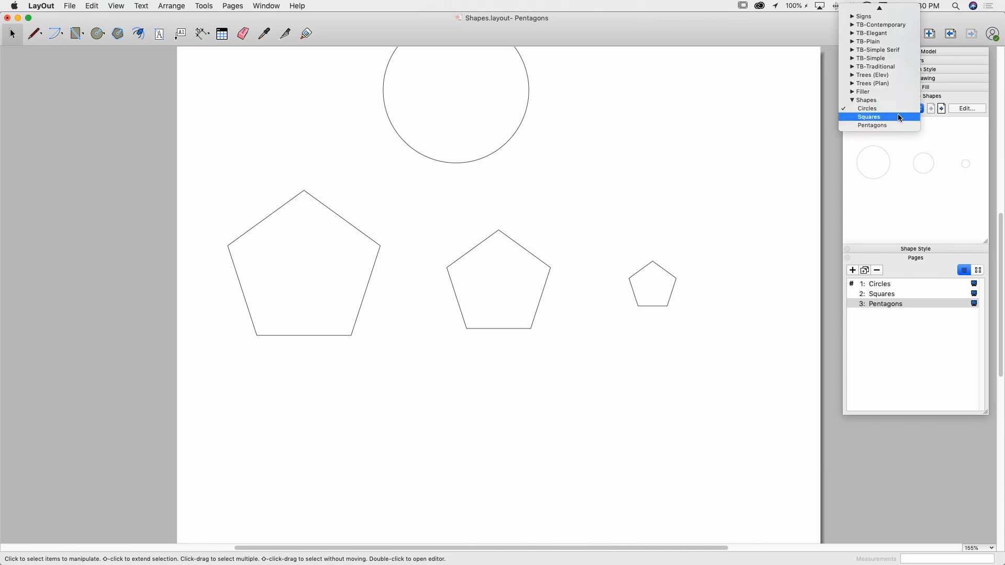
left_click(868, 116)
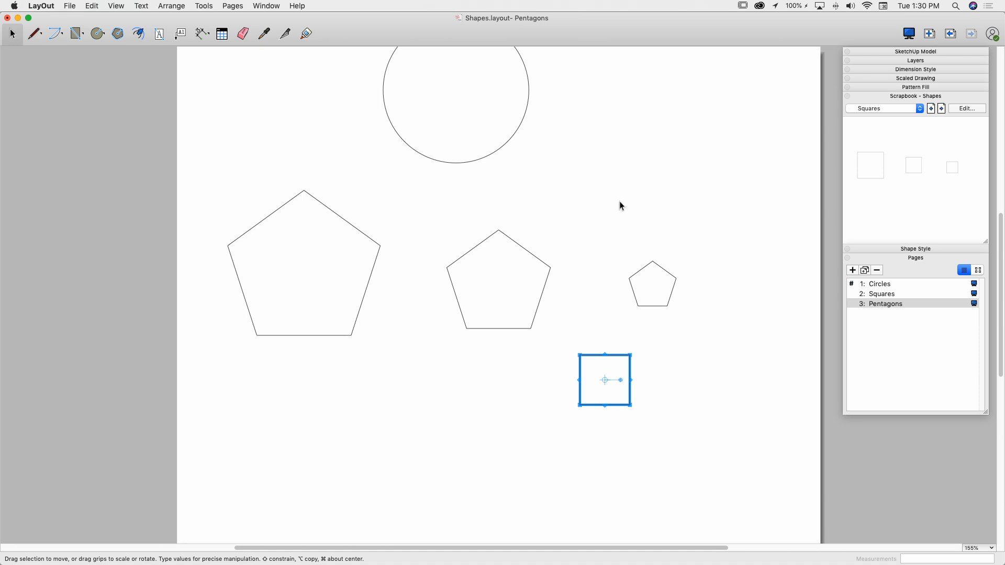
mouse_move(630, 362)
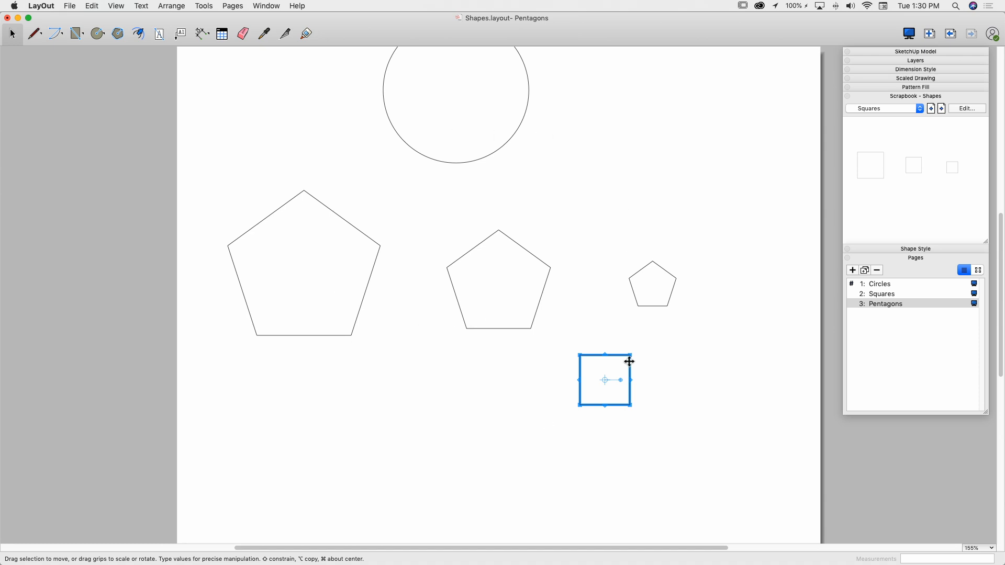
mouse_move(623, 309)
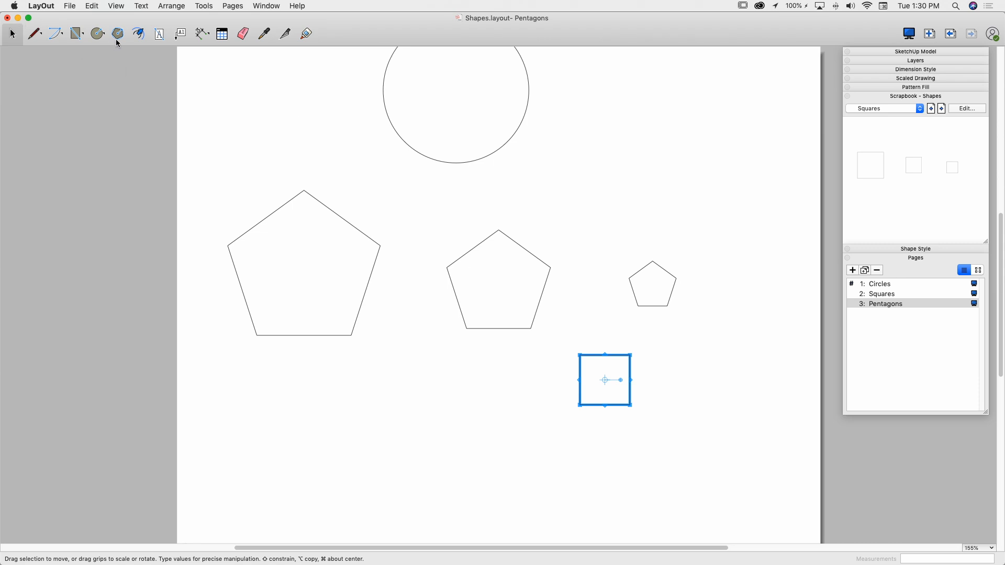
mouse_move(566, 340)
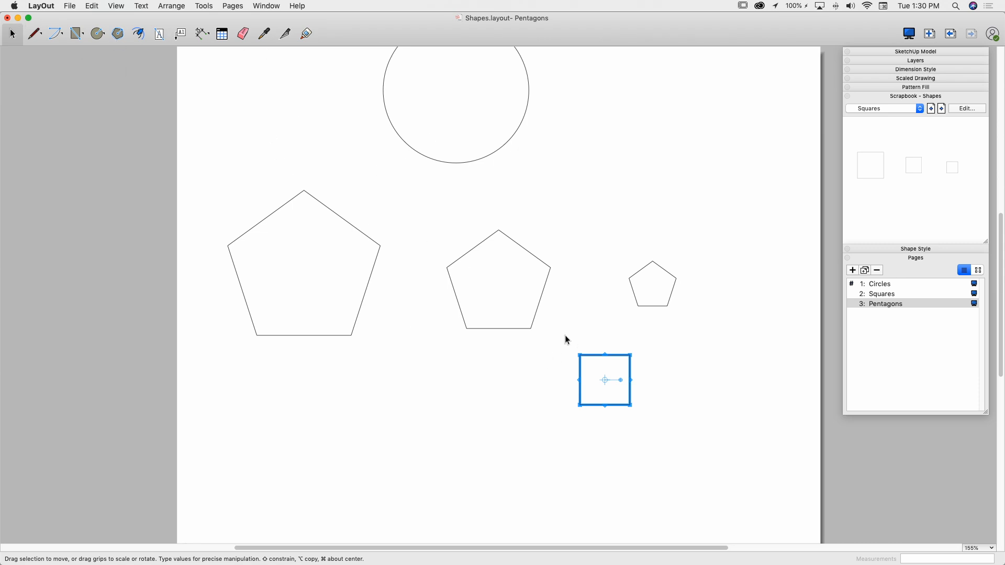
mouse_move(891, 144)
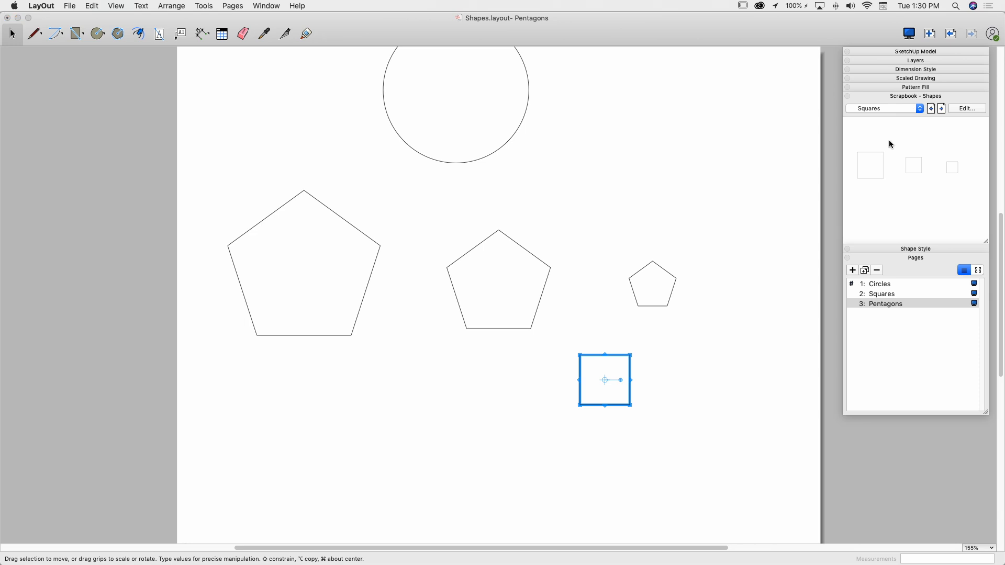
mouse_move(568, 226)
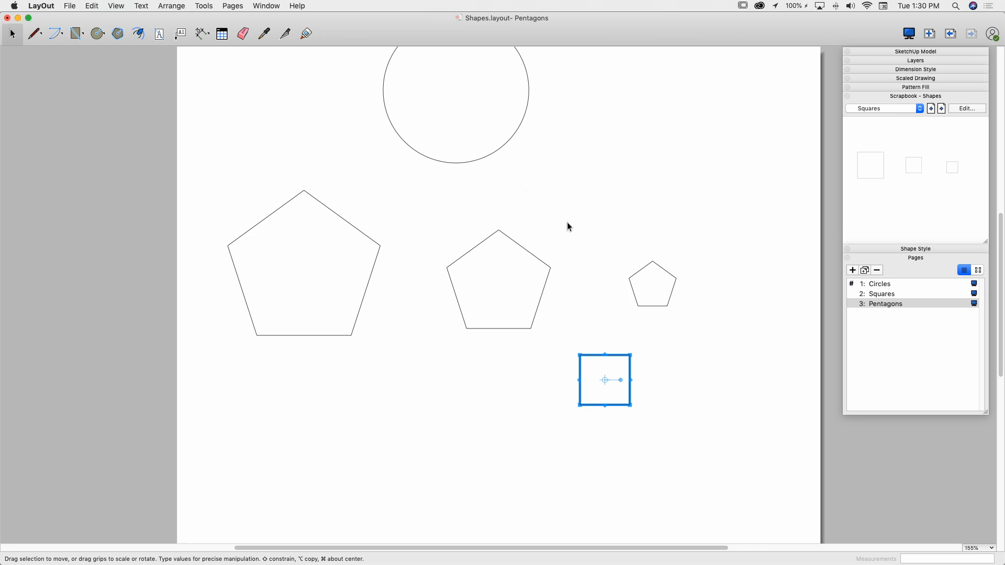
mouse_move(674, 225)
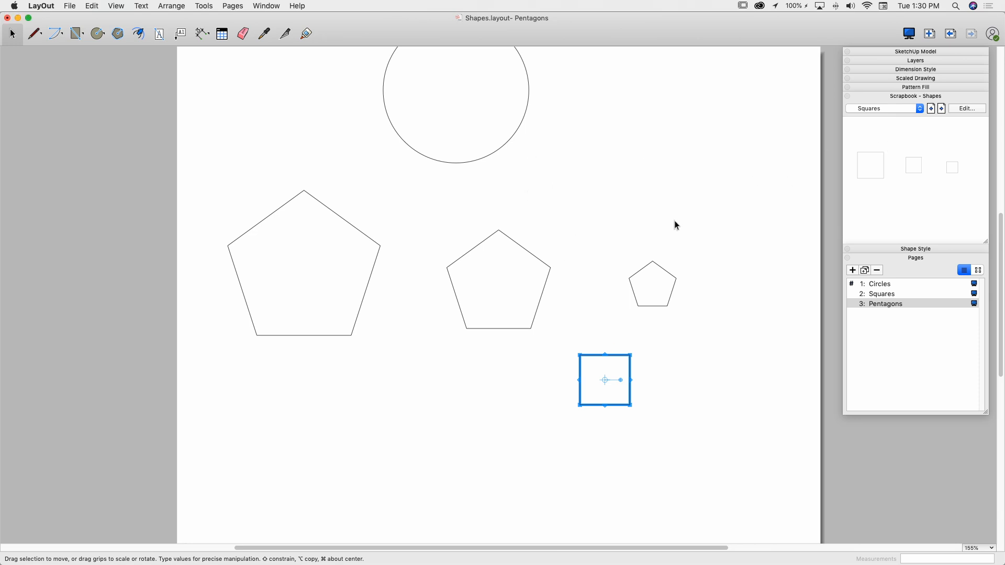
mouse_move(674, 228)
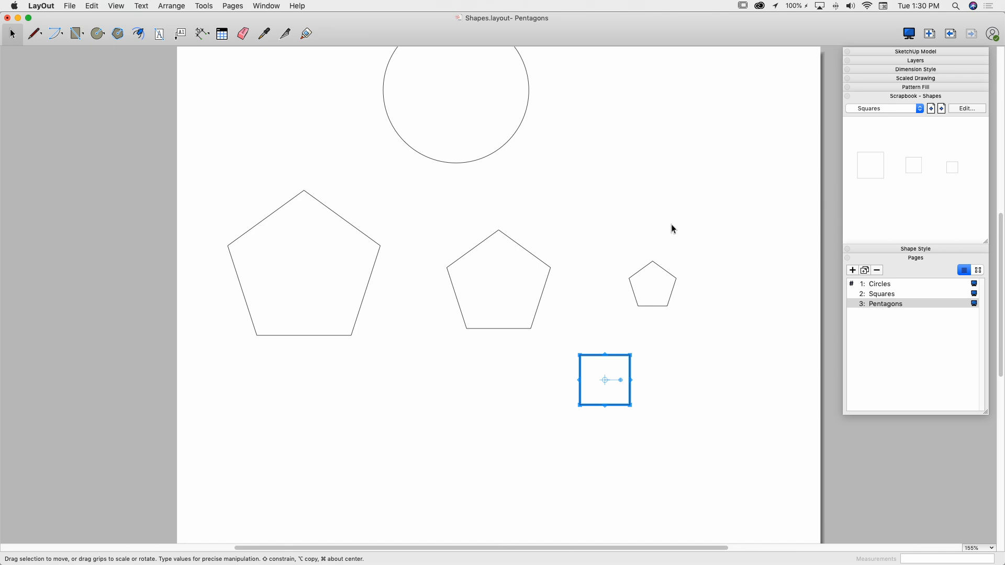
mouse_move(610, 214)
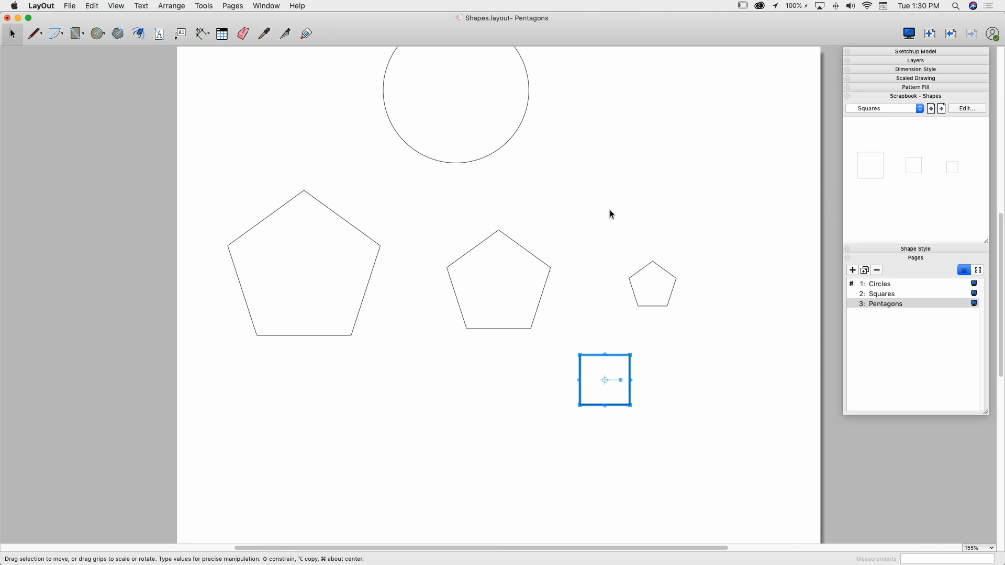